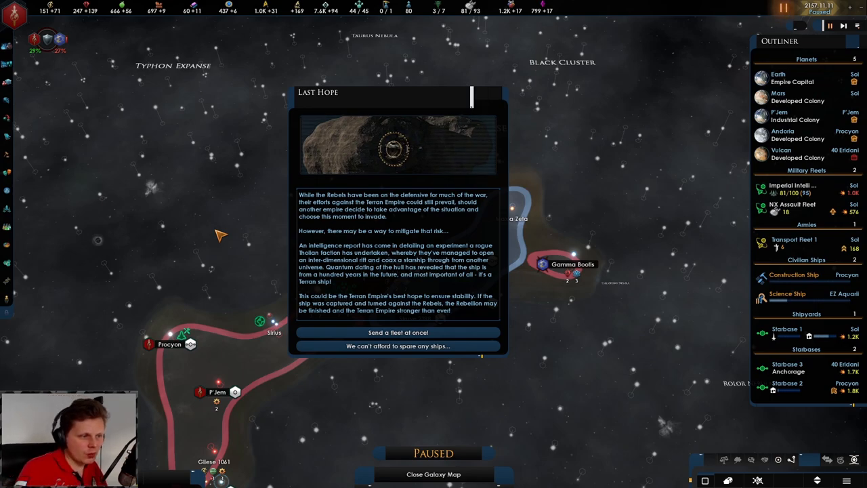
{"action": "mouse_move", "coordinate": [357, 198]}
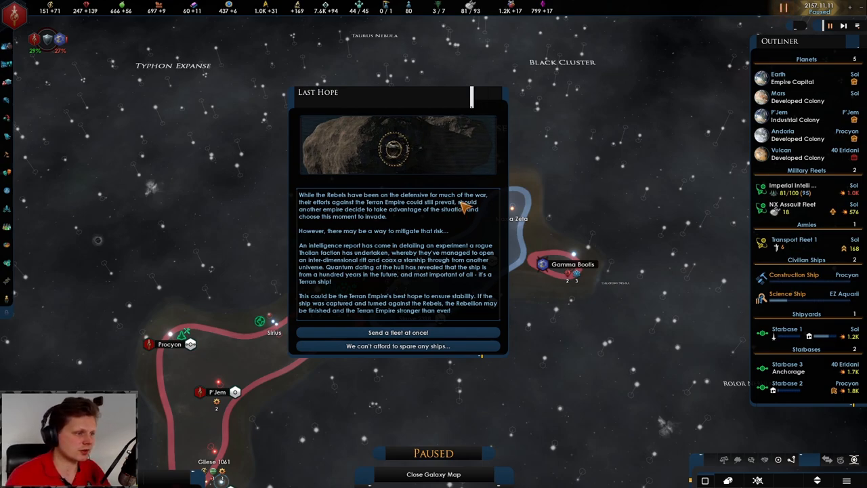
{"action": "mouse_move", "coordinate": [450, 201]}
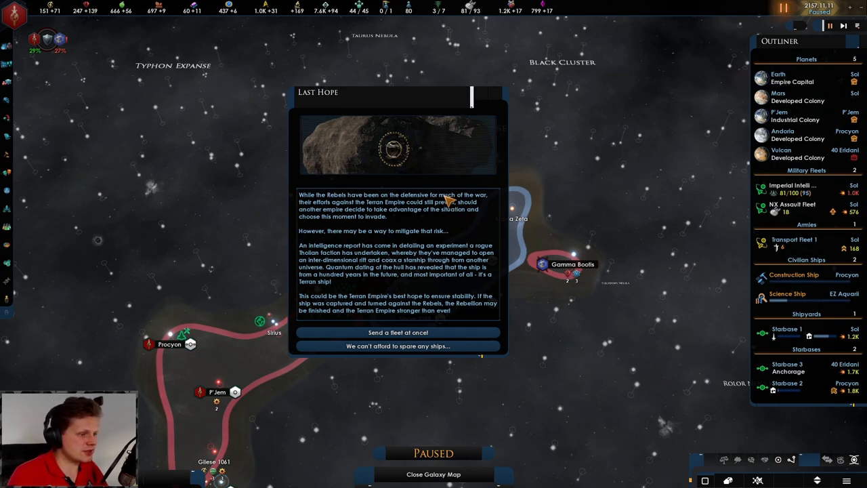
{"action": "mouse_move", "coordinate": [335, 220]}
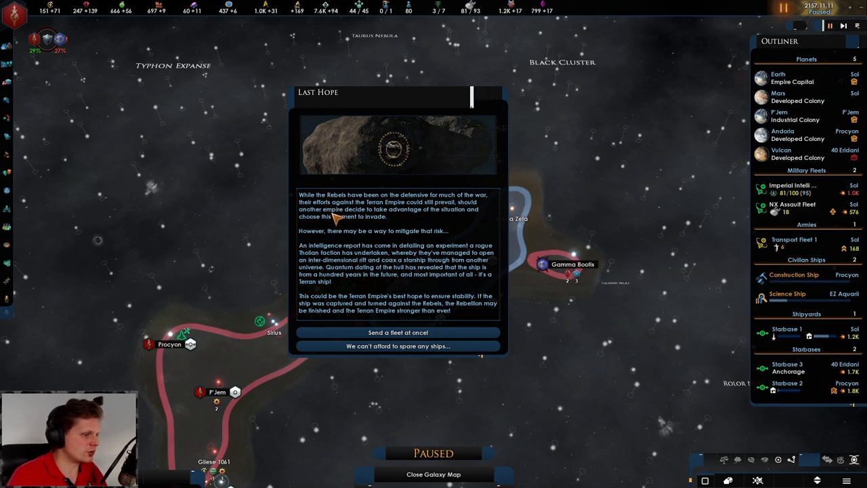
{"action": "mouse_move", "coordinate": [434, 224]}
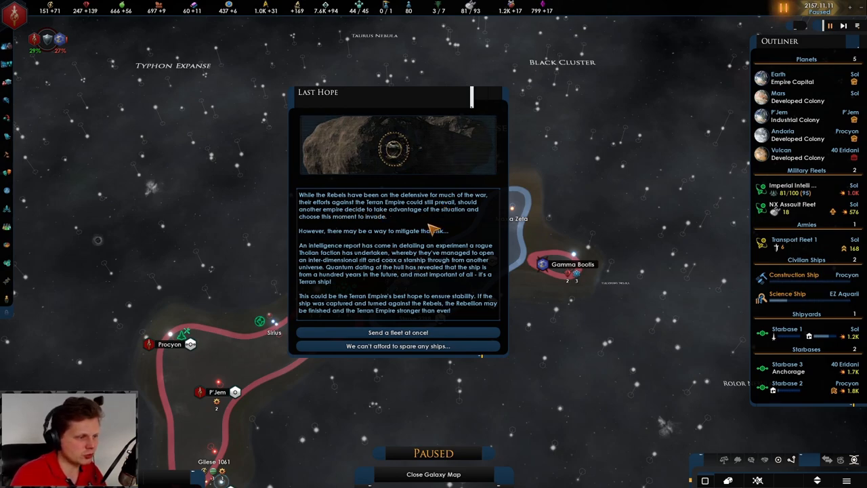
{"action": "mouse_move", "coordinate": [376, 239]}
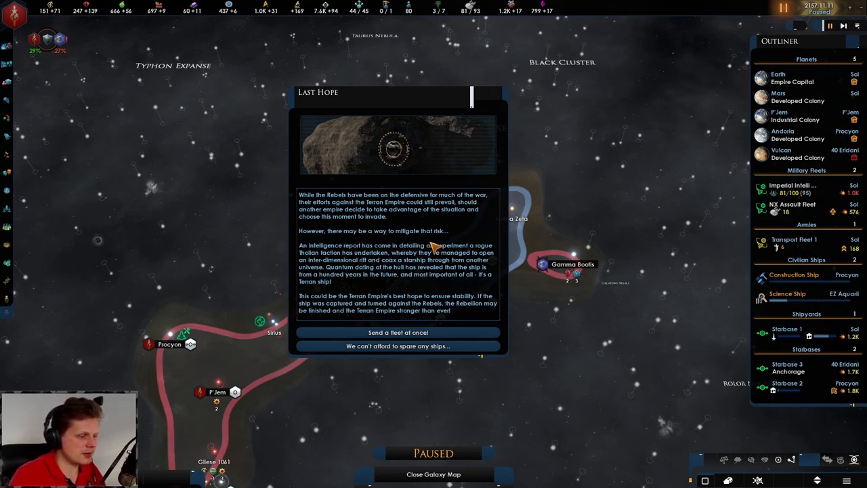
{"action": "mouse_move", "coordinate": [437, 244]}
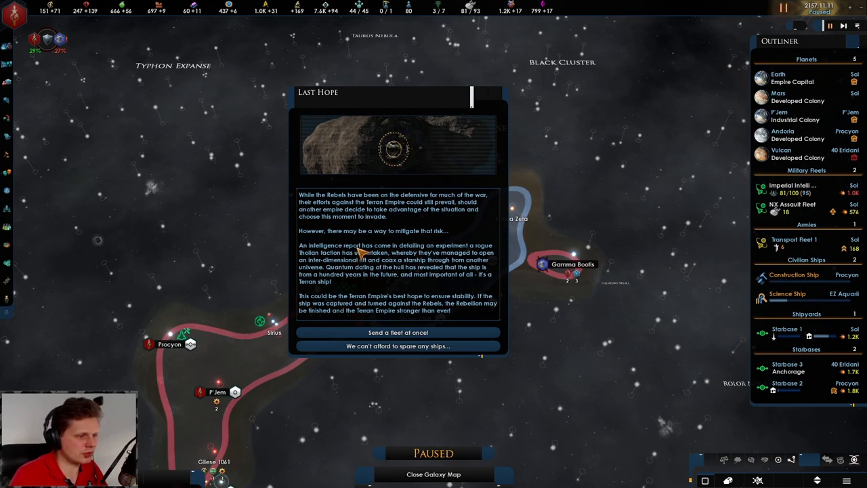
{"action": "mouse_move", "coordinate": [454, 259]}
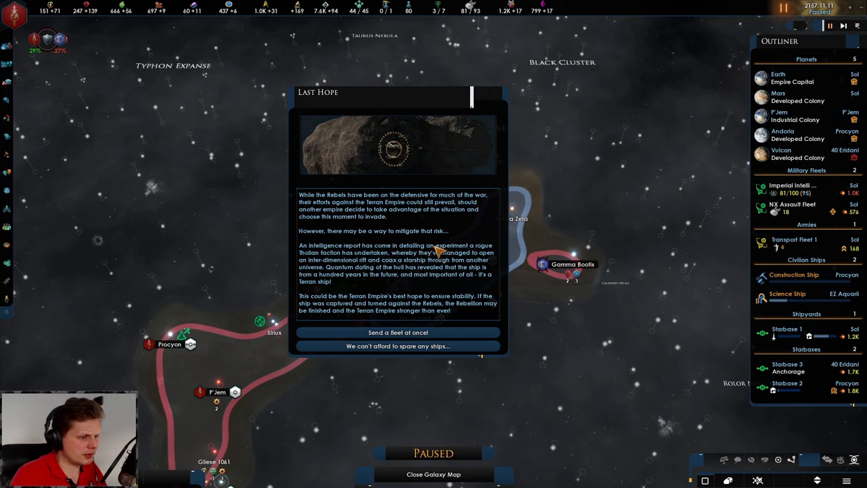
{"action": "mouse_move", "coordinate": [332, 258]}
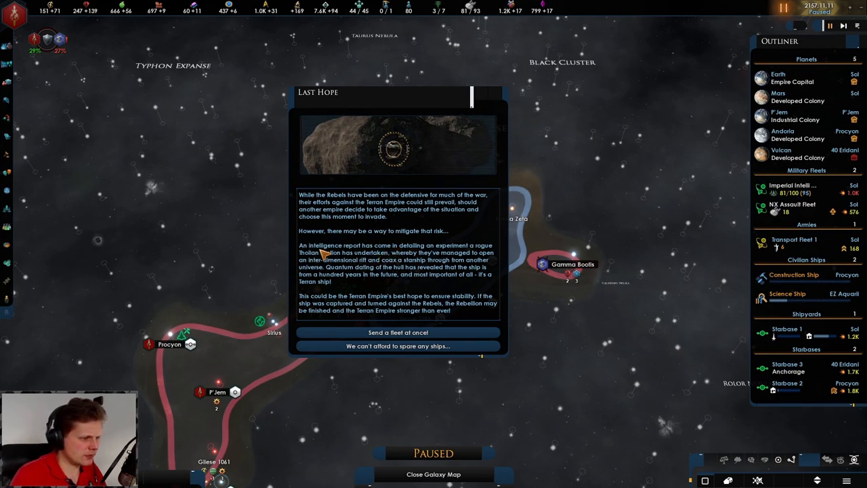
{"action": "mouse_move", "coordinate": [410, 252]}
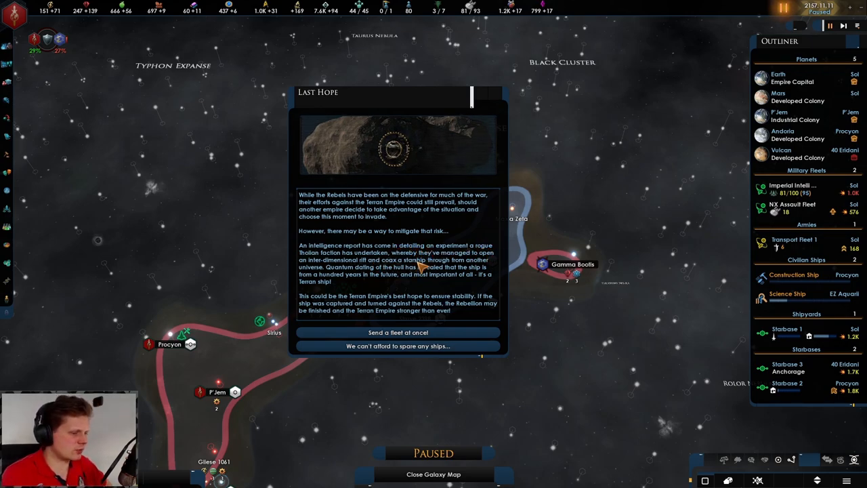
{"action": "mouse_move", "coordinate": [397, 332]}
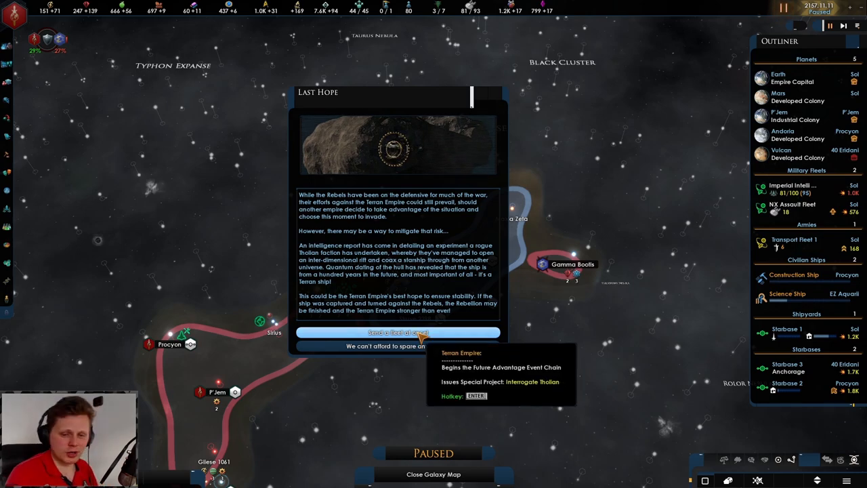
Answer the Last Hope event with 'Send a fleet at once!'.
{"action": "left_click", "coordinate": [398, 333]}
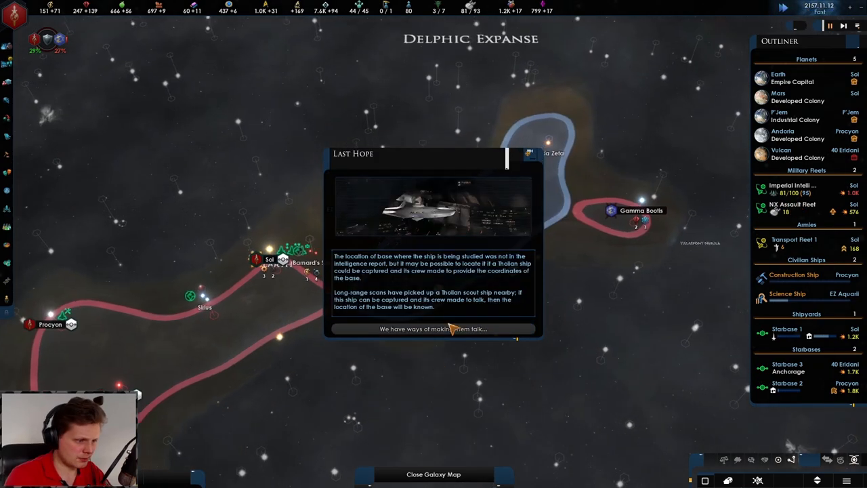
{"action": "mouse_move", "coordinate": [433, 329]}
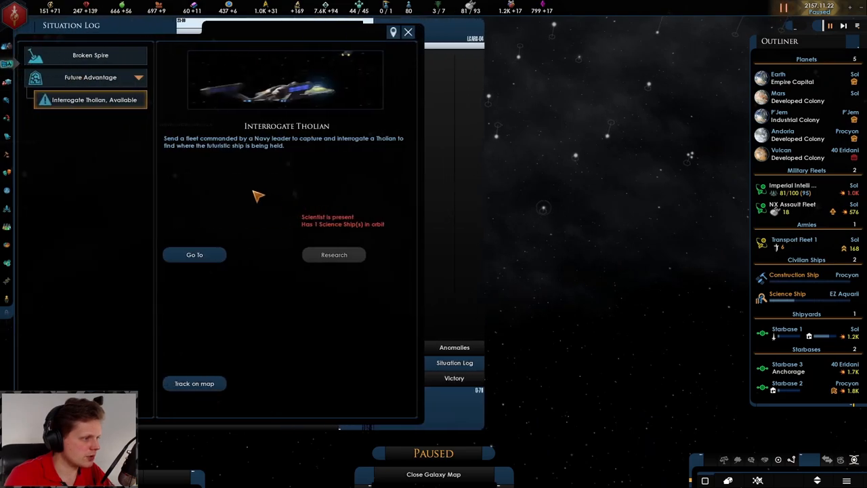
Jump to the Interrogate Tholian target, send the science ship there, and unpause.
{"action": "left_click", "coordinate": [408, 32]}
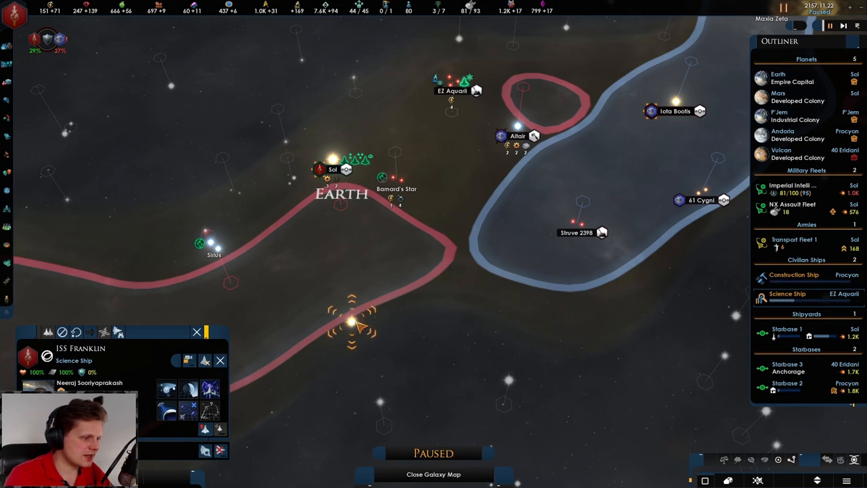
{"action": "right_click", "coordinate": [352, 325]}
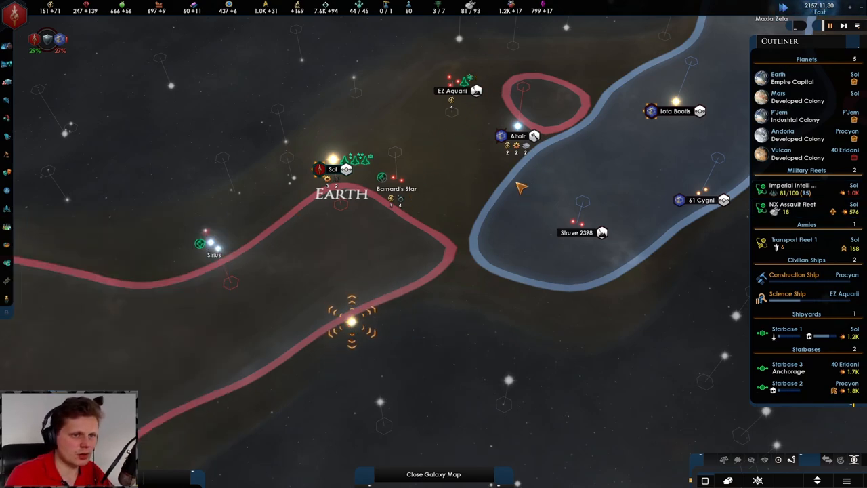
{"action": "left_click", "coordinate": [793, 189]}
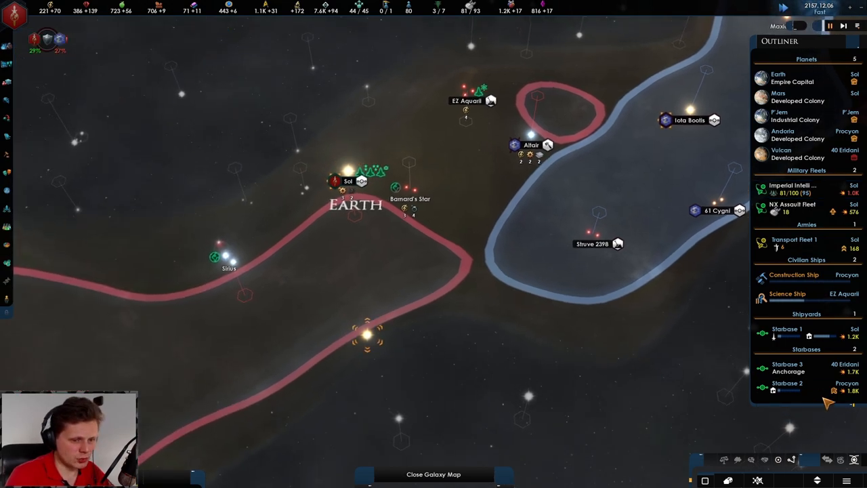
Save the game as 2157.12.13, then load that save from the Esc menu.
{"action": "left_click", "coordinate": [787, 383]}
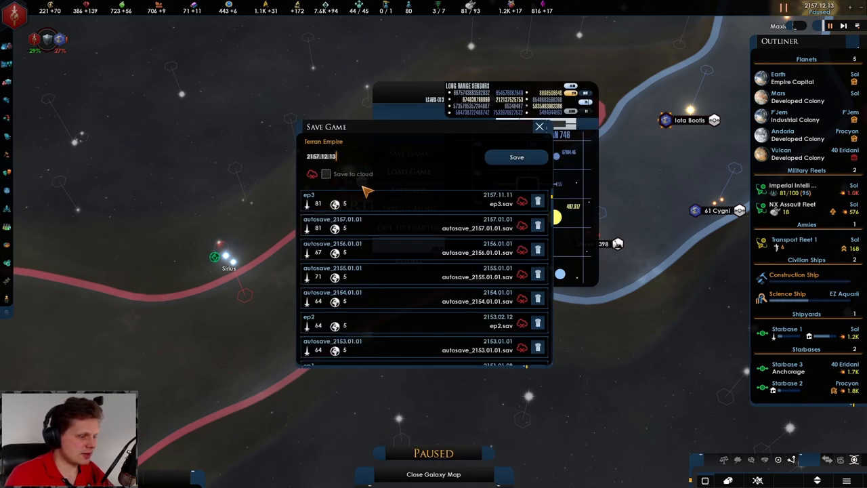
{"action": "left_click", "coordinate": [517, 156]}
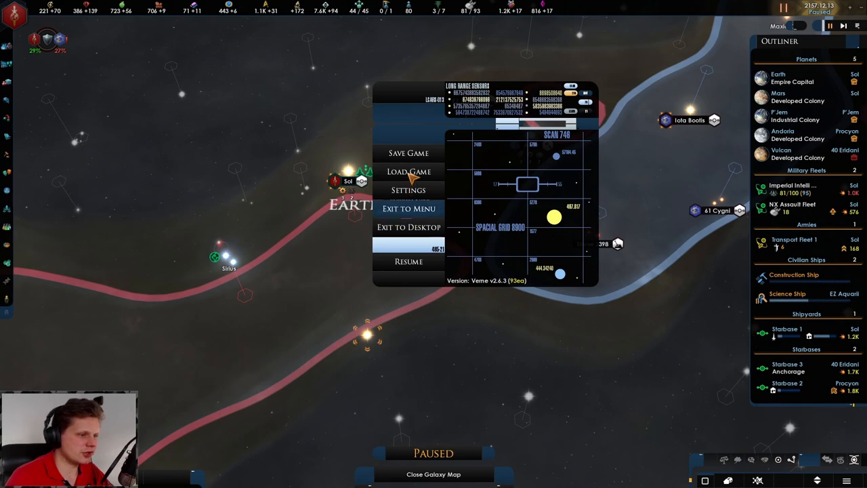
{"action": "left_click", "coordinate": [409, 261]}
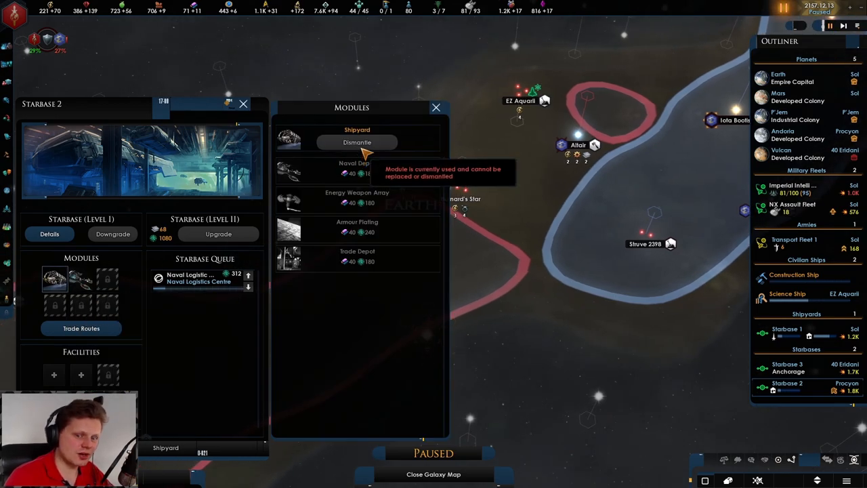
{"action": "key", "text": "Escape"}
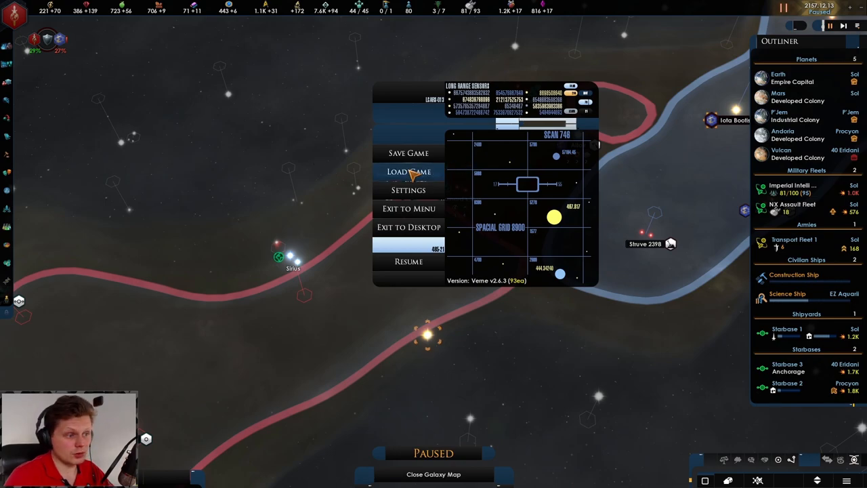
{"action": "left_click", "coordinate": [408, 171]}
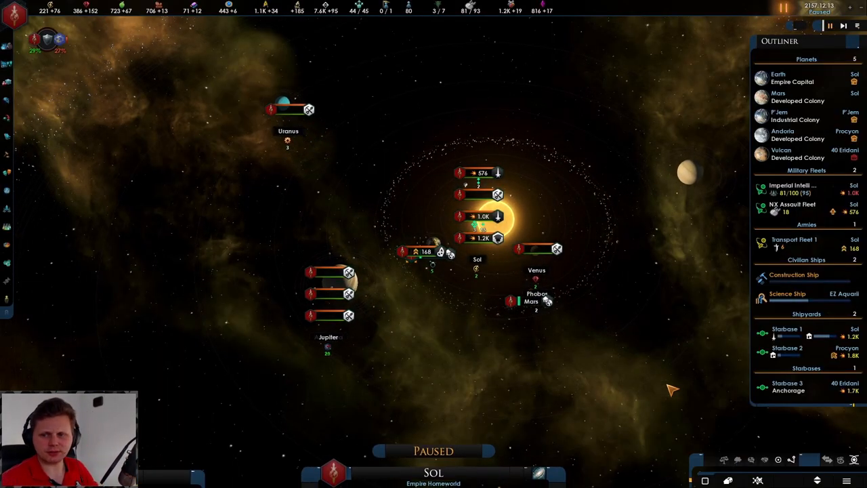
{"action": "mouse_move", "coordinate": [525, 308]}
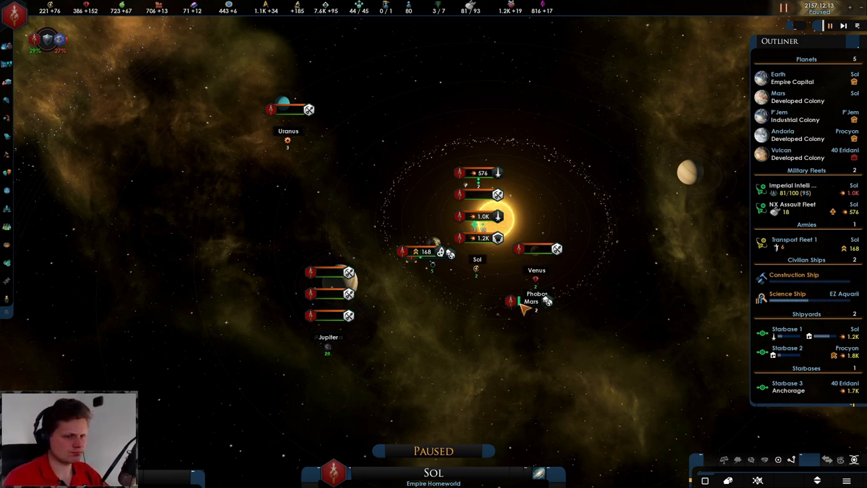
Dismantle the Shipyard module on Starbase 2 at Procyon and agree to confirm.
{"action": "left_click", "coordinate": [787, 348]}
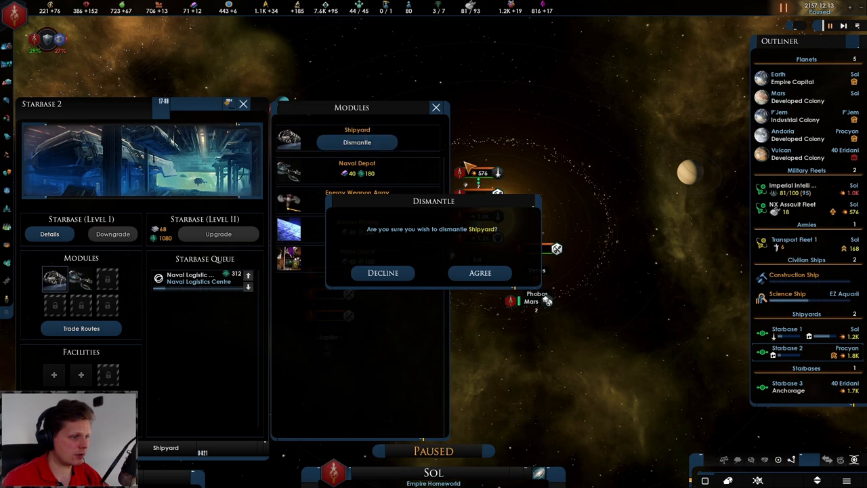
{"action": "left_click", "coordinate": [480, 273]}
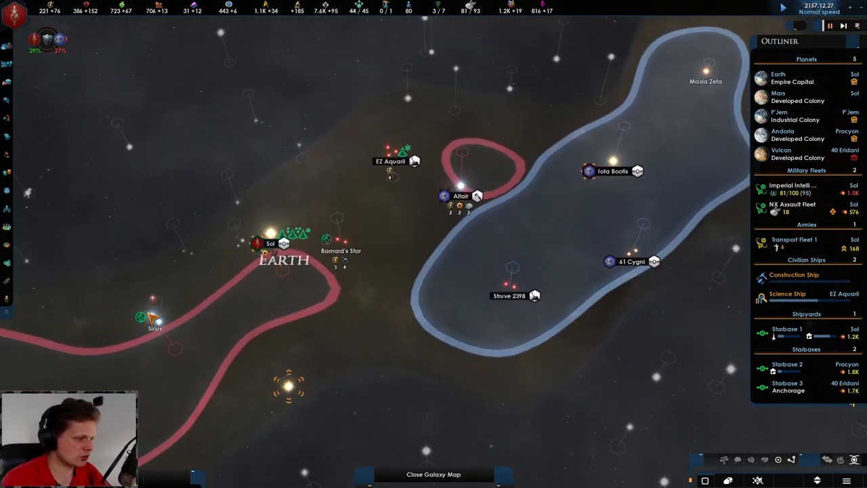
View the Kericindal colonization options, then close that window.
{"action": "left_click", "coordinate": [404, 82]}
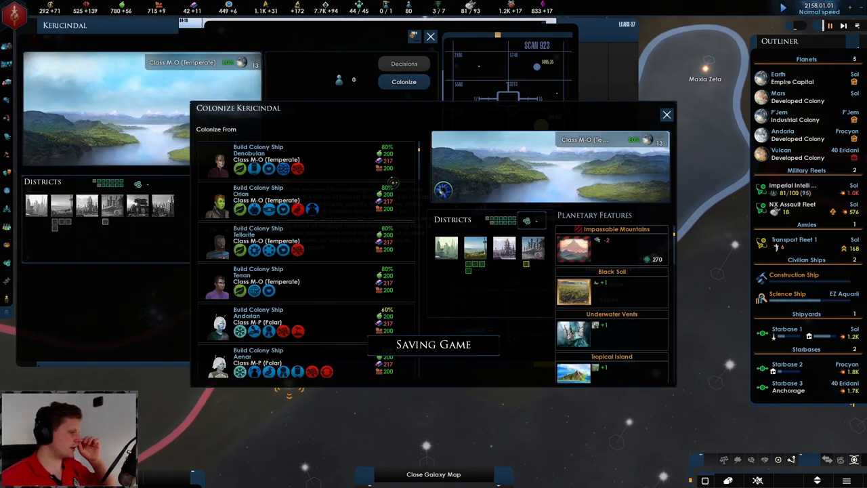
{"action": "mouse_move", "coordinate": [683, 103]}
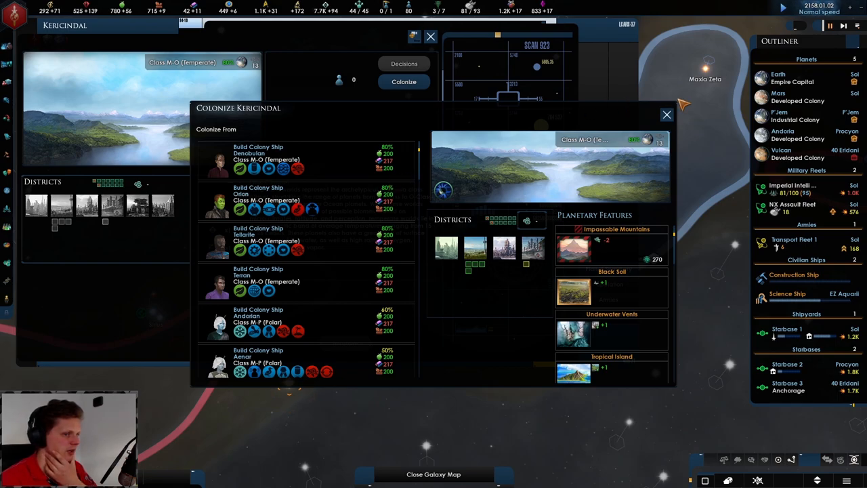
{"action": "left_click", "coordinate": [666, 114]}
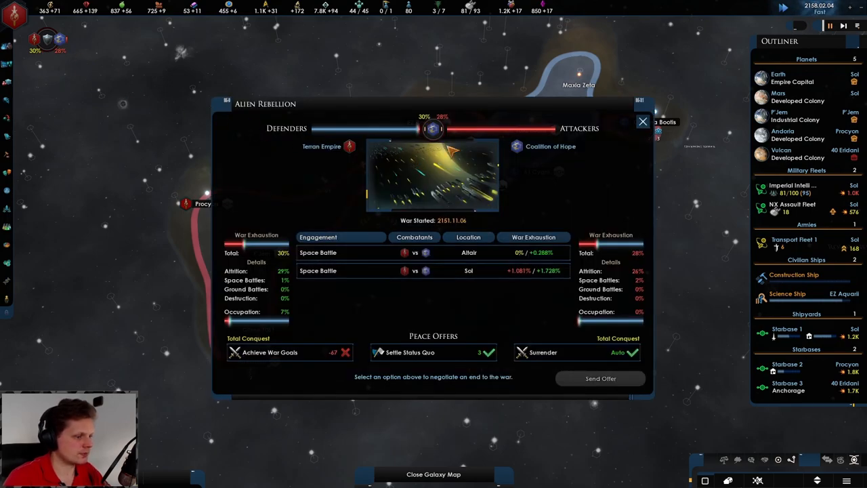
Close the war overview and pick a new engineering tech after Kemocite Refining.
{"action": "left_click", "coordinate": [643, 121]}
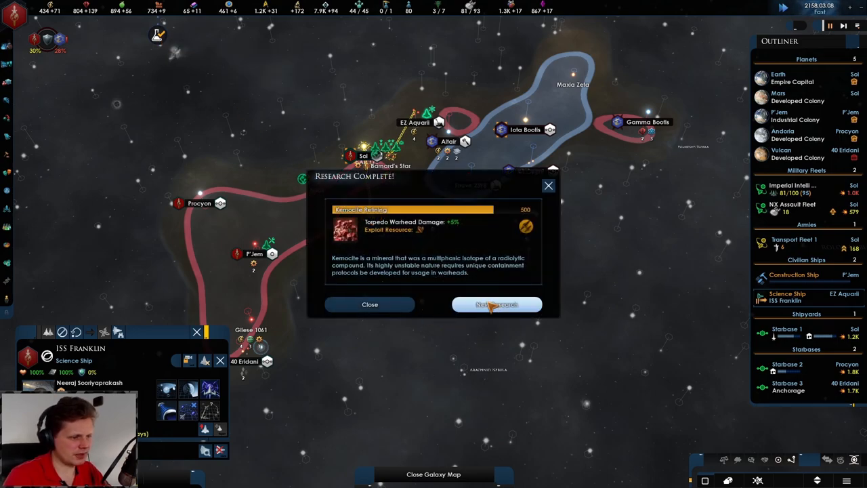
{"action": "left_click", "coordinate": [497, 304]}
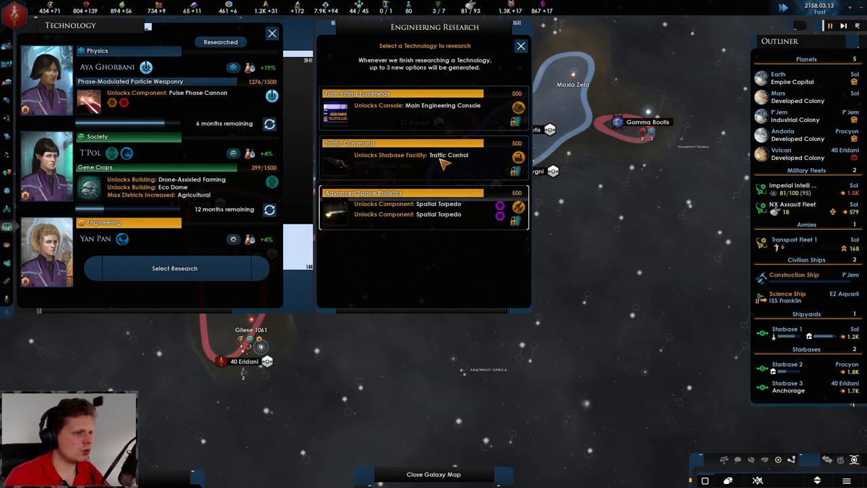
{"action": "left_click", "coordinate": [521, 45]}
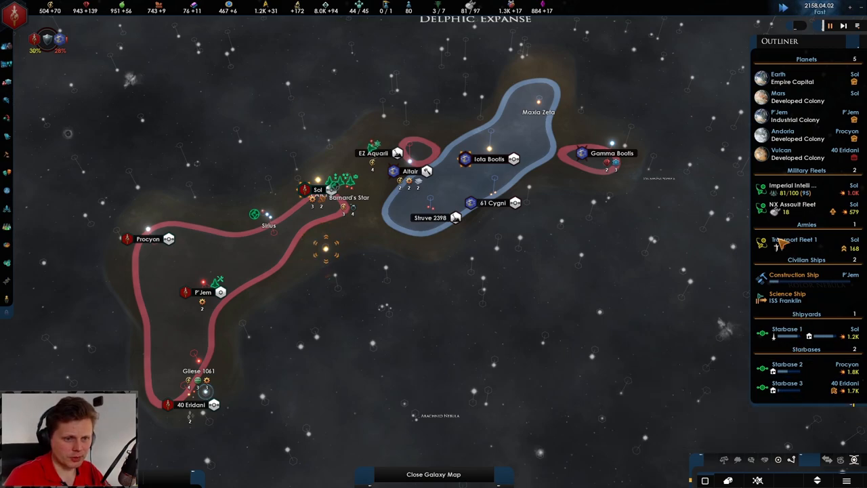
{"action": "mouse_move", "coordinate": [779, 93]}
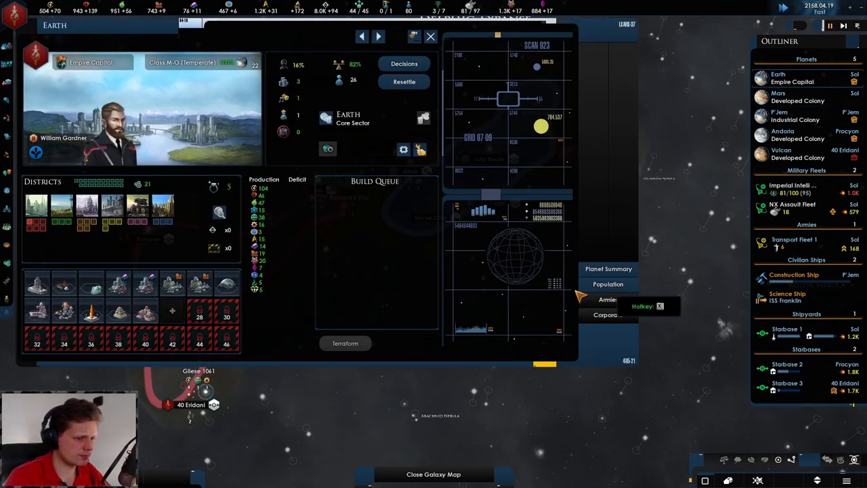
Review Earth's jobs and demographics, then move on to the P'Jem colony view.
{"action": "left_click", "coordinate": [607, 284]}
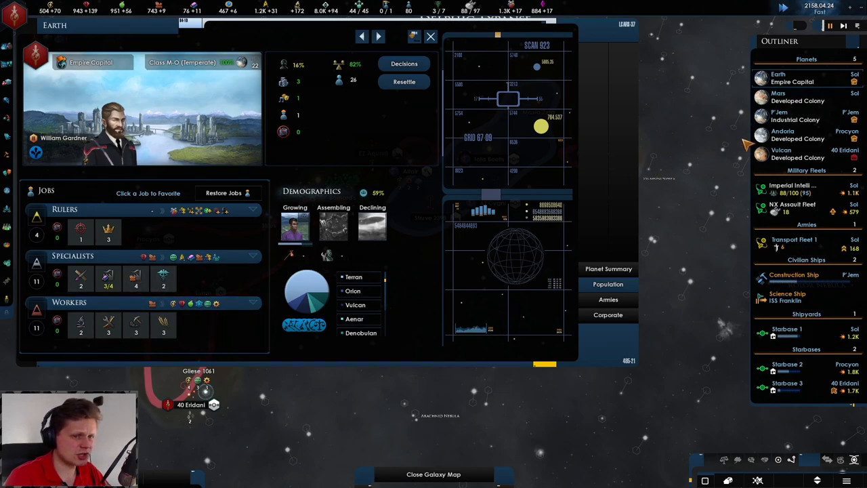
{"action": "left_click", "coordinate": [778, 96]}
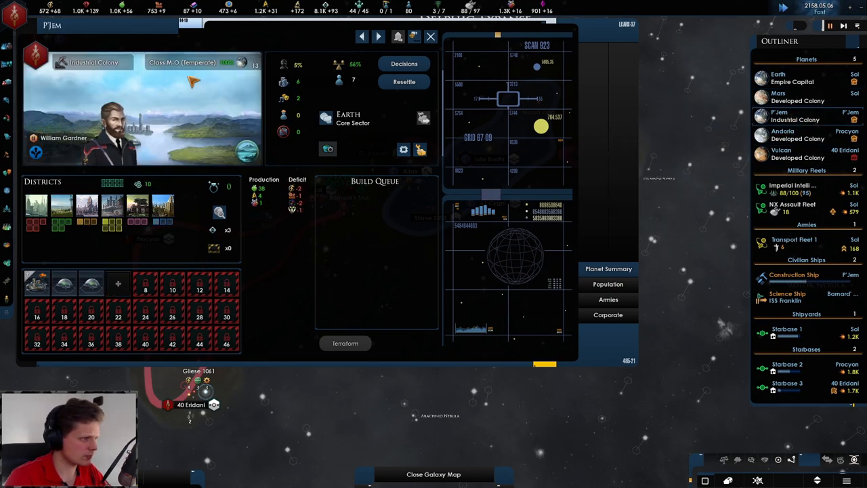
{"action": "mouse_move", "coordinate": [199, 10]}
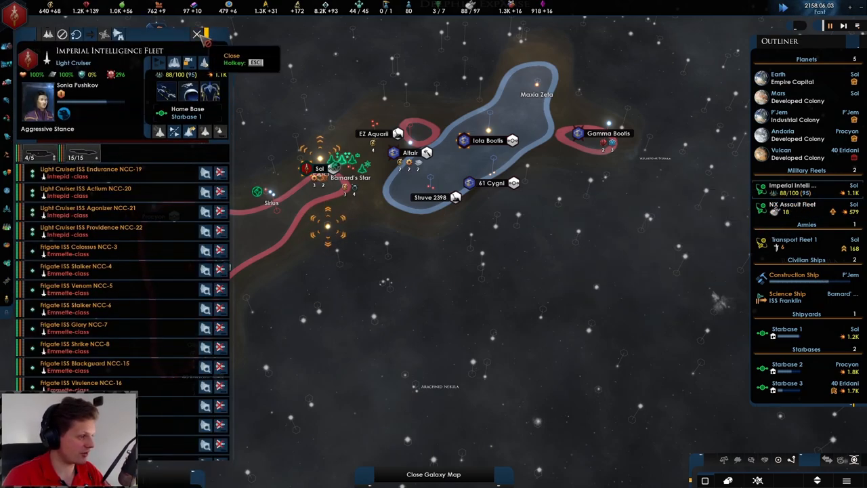
Adopt a Supremacy tradition from the Traditions tab, then bring up the Edicts list.
{"action": "left_click", "coordinate": [619, 249]}
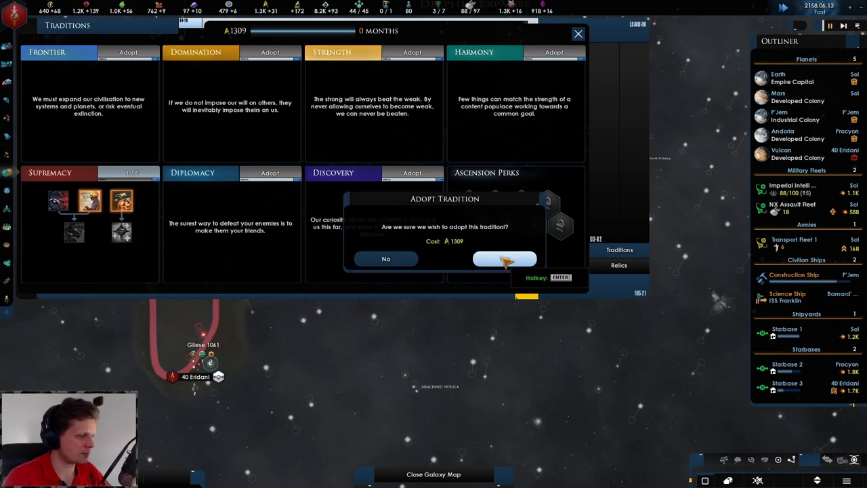
{"action": "left_click", "coordinate": [504, 258]}
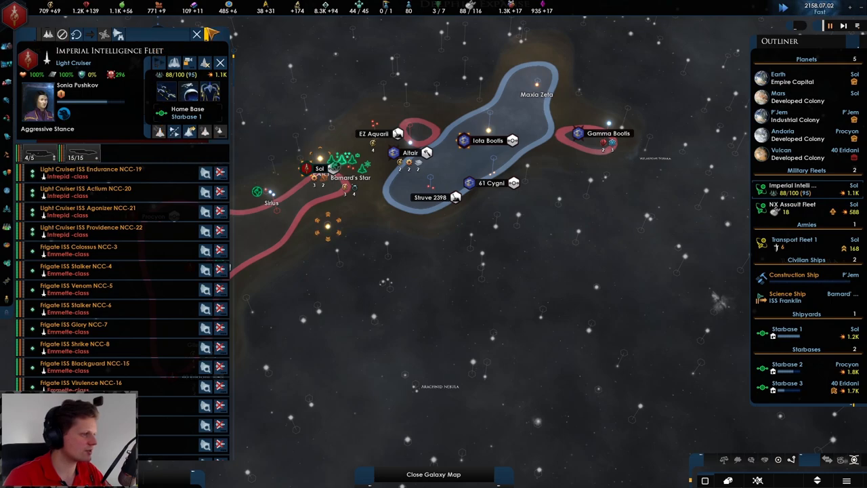
{"action": "left_click", "coordinate": [221, 63]}
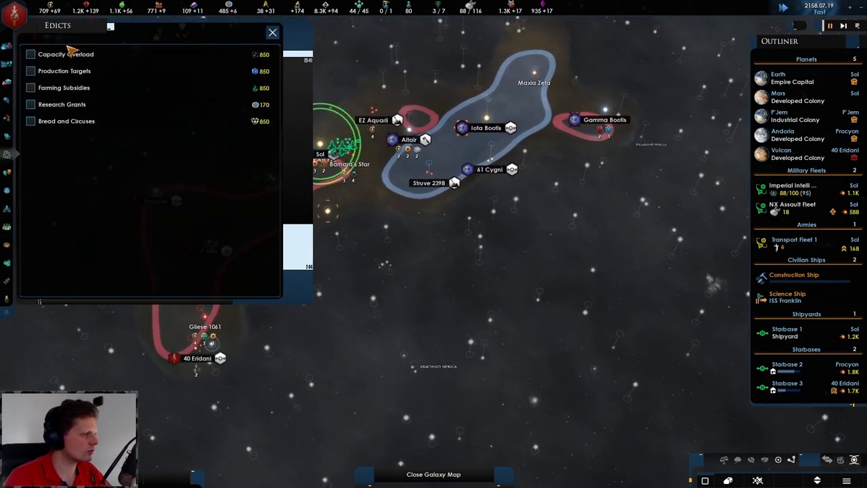
{"action": "mouse_move", "coordinate": [66, 54]}
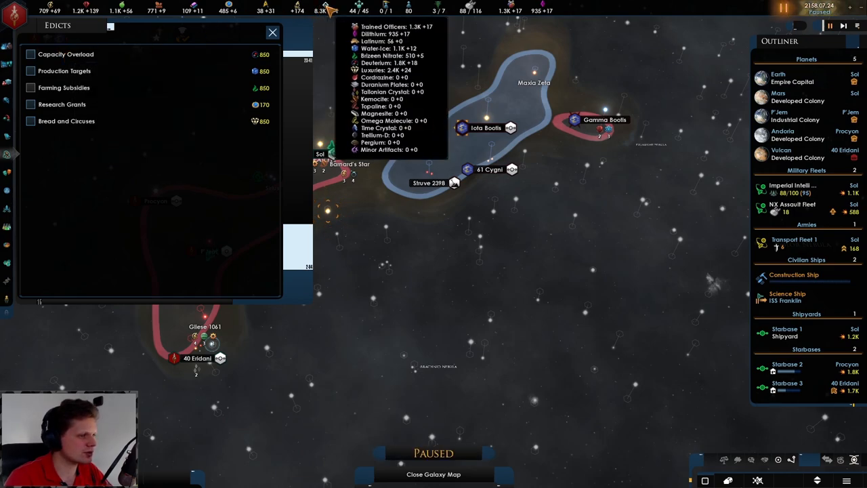
Tick the Capacity Overload, Production Targets, Bread and Circuses and Research Grants edicts.
{"action": "left_click", "coordinate": [30, 54]}
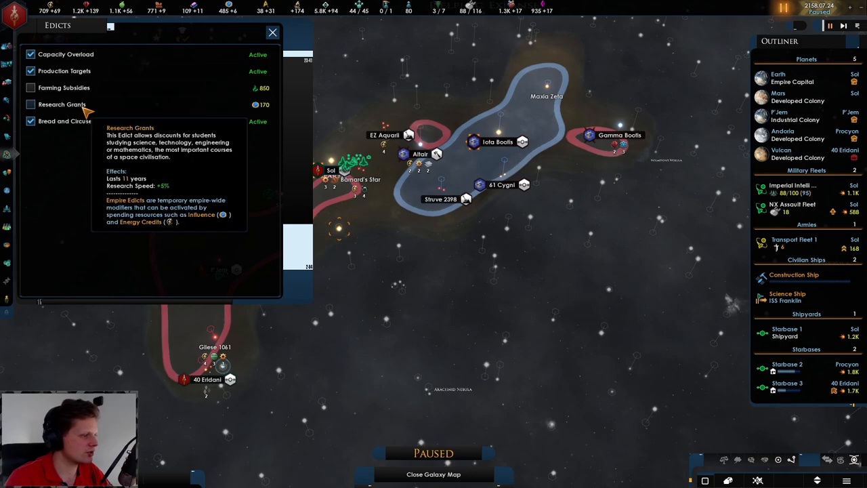
{"action": "left_click", "coordinate": [30, 104]}
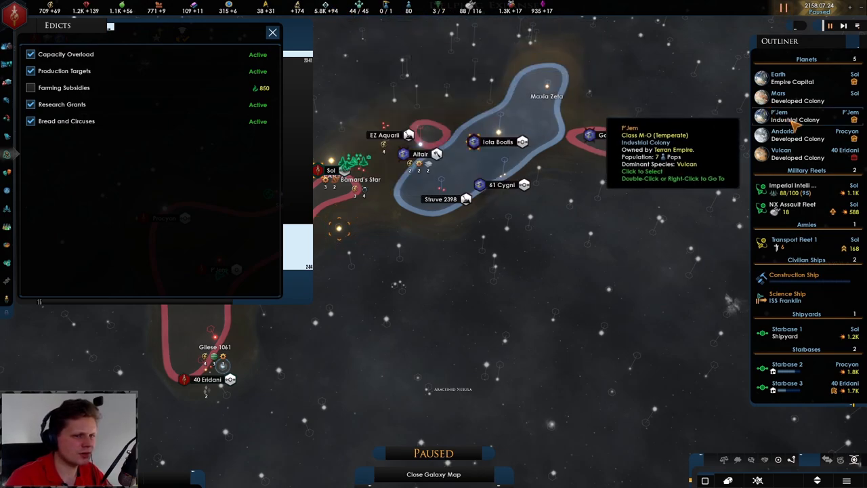
Open P'Jem's colony overview and scroll through its building construction options.
{"action": "left_click", "coordinate": [779, 115]}
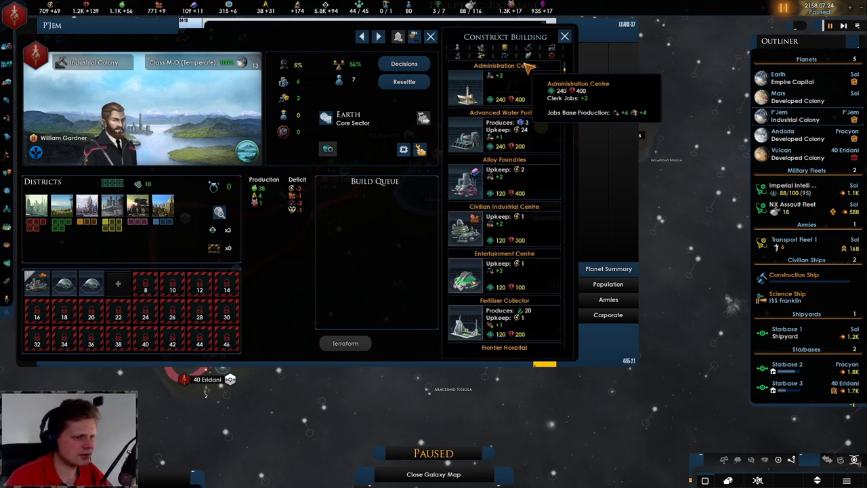
{"action": "mouse_move", "coordinate": [505, 318]}
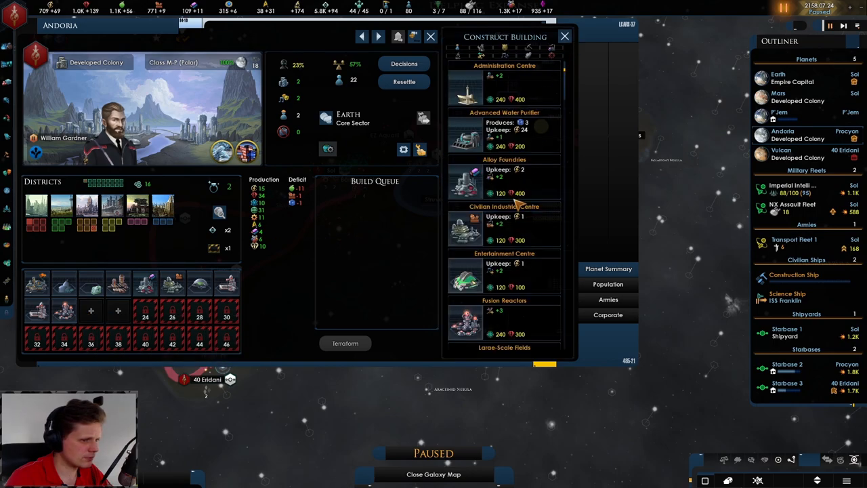
{"action": "scroll", "scroll_direction": "down", "scroll_amount": 3}
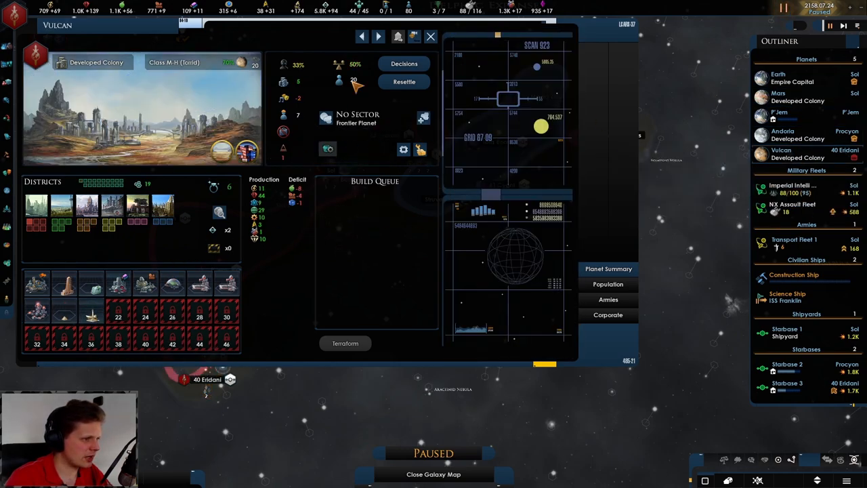
{"action": "left_click", "coordinate": [430, 37]}
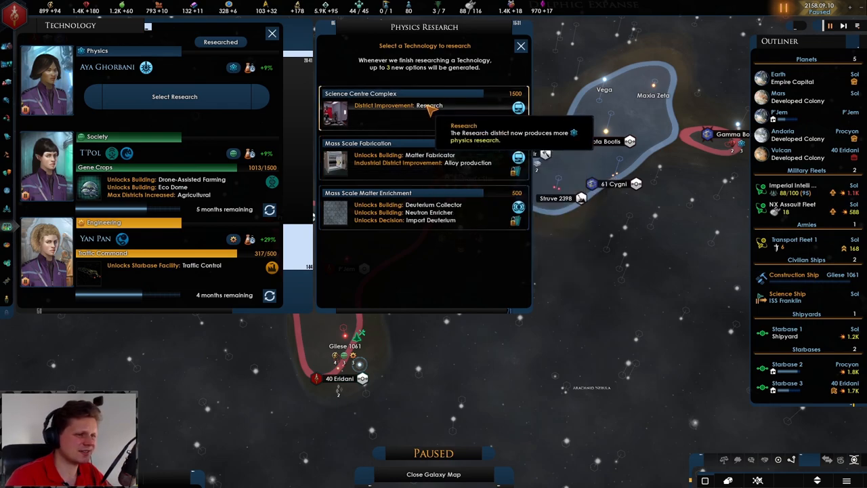
{"action": "mouse_move", "coordinate": [406, 210]}
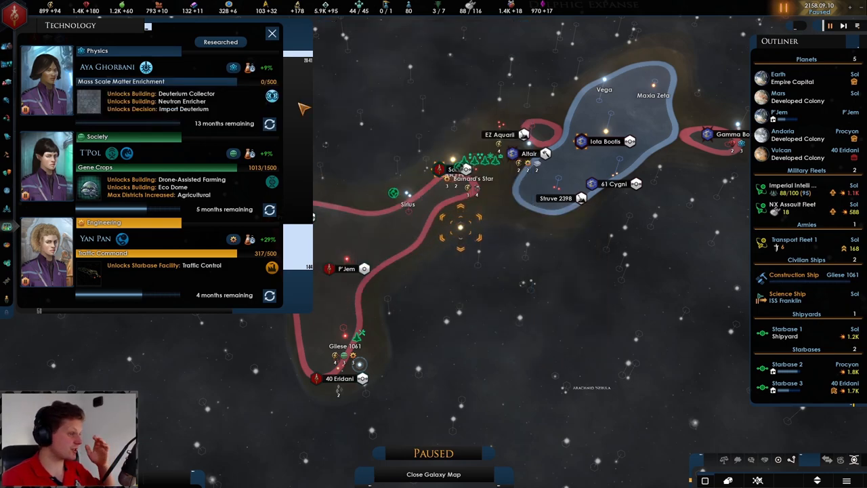
Close the Technology window with Mass Scale Matter Enrichment researching and bring up the internal market.
{"action": "left_click", "coordinate": [272, 33]}
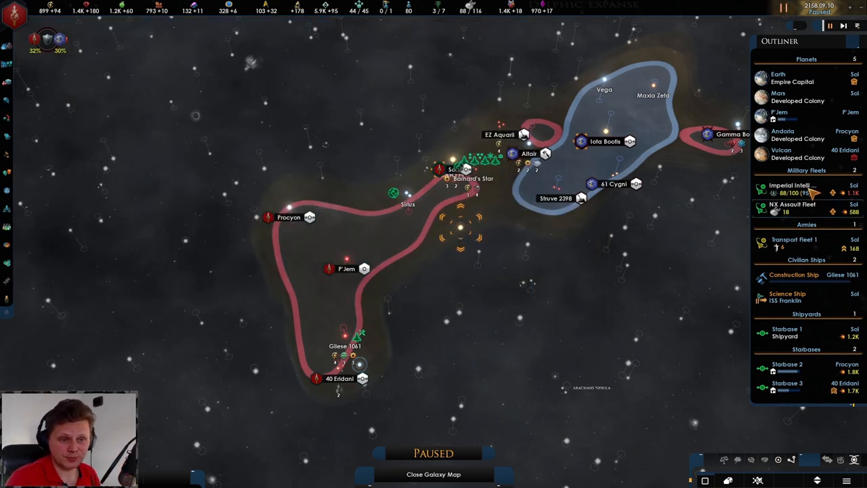
{"action": "left_click", "coordinate": [792, 189]}
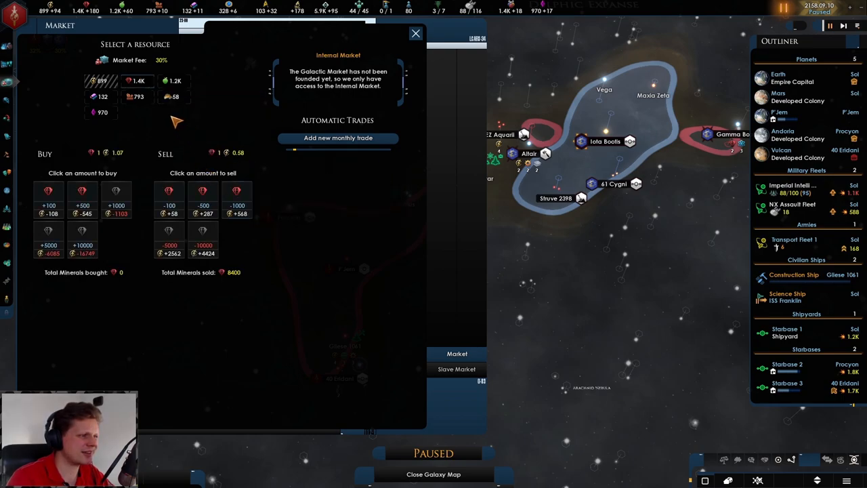
{"action": "mouse_move", "coordinate": [166, 80]}
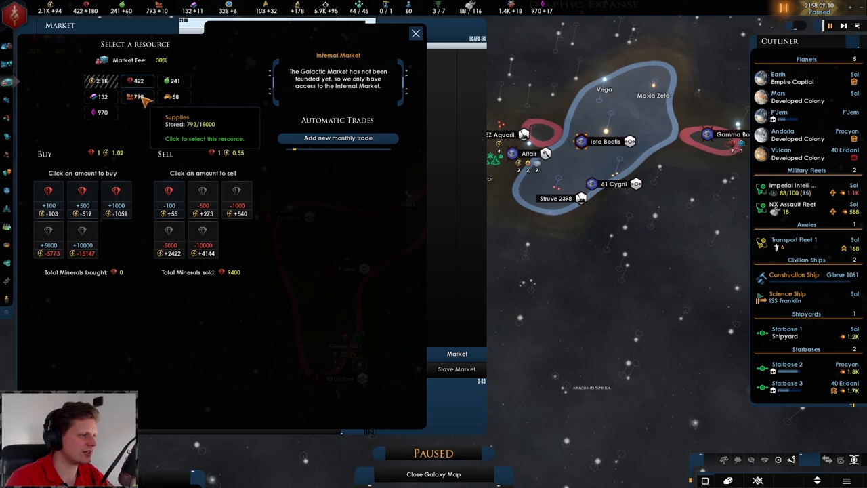
Select supplies and Latinum for trading, then buy another batch of alloys.
{"action": "left_click", "coordinate": [167, 97]}
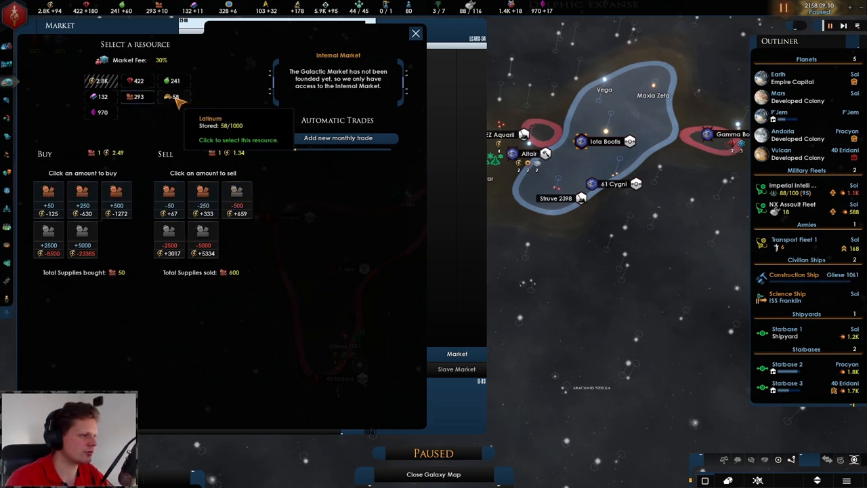
{"action": "left_click", "coordinate": [172, 96]}
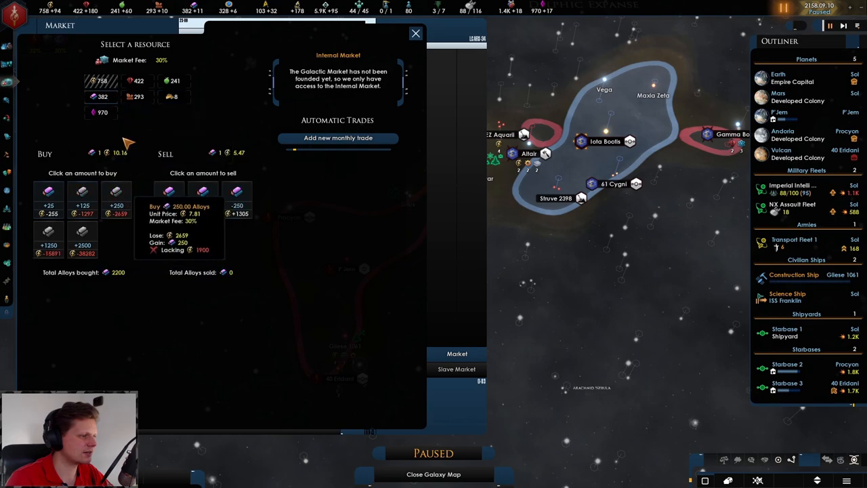
{"action": "left_click", "coordinate": [99, 96]}
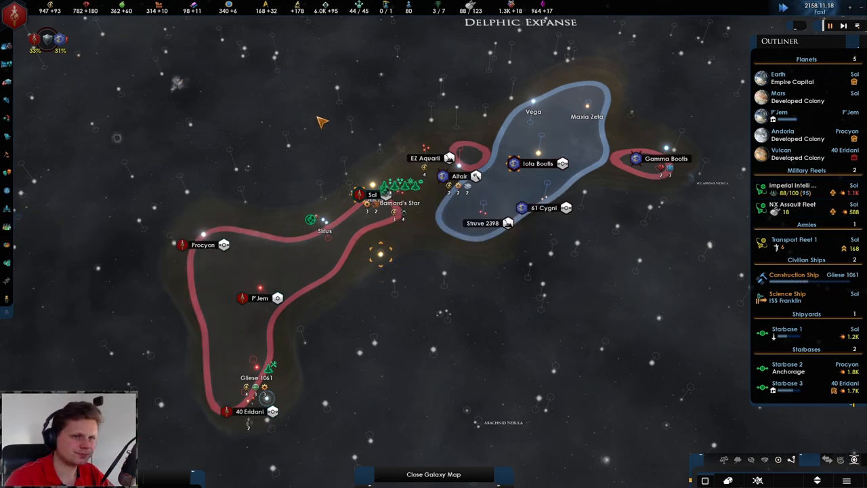
{"action": "mouse_move", "coordinate": [693, 278]}
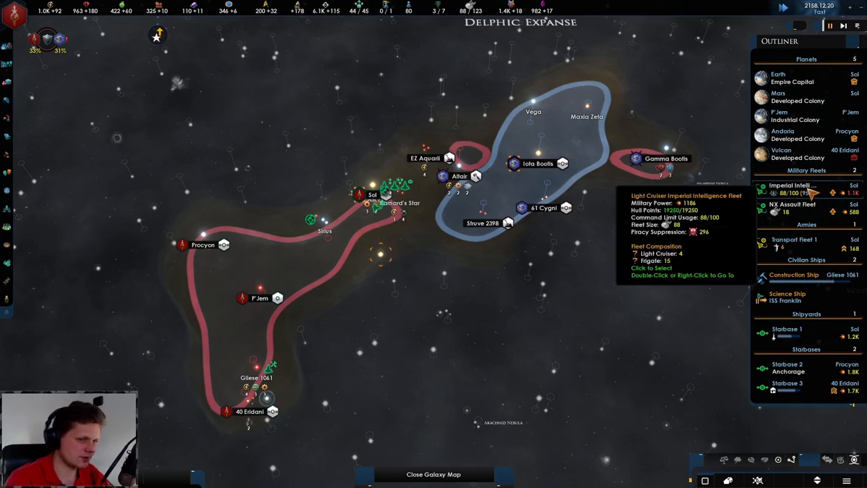
{"action": "left_click", "coordinate": [792, 188]}
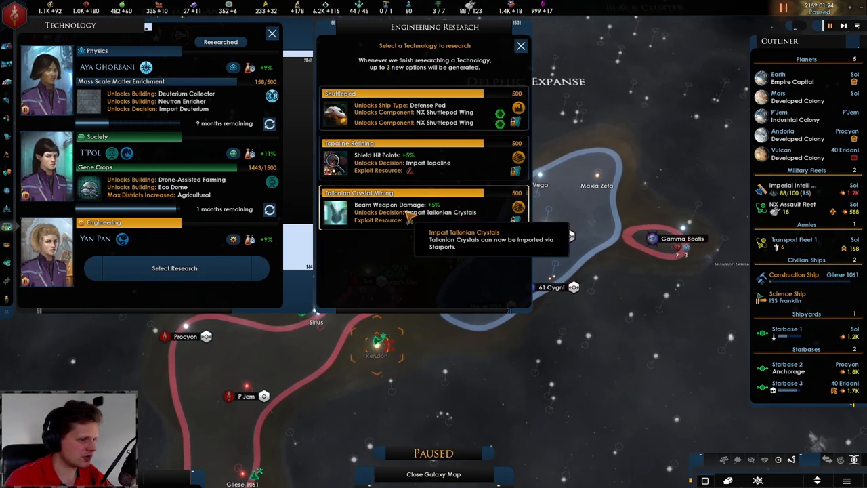
Choose Tallonian Crystal Mining as the next engineering research.
{"action": "left_click", "coordinate": [521, 46]}
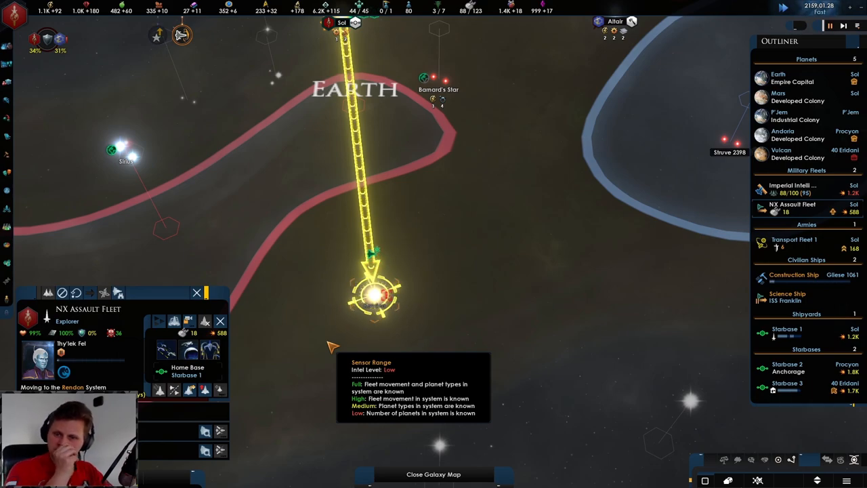
{"action": "mouse_move", "coordinate": [403, 268]}
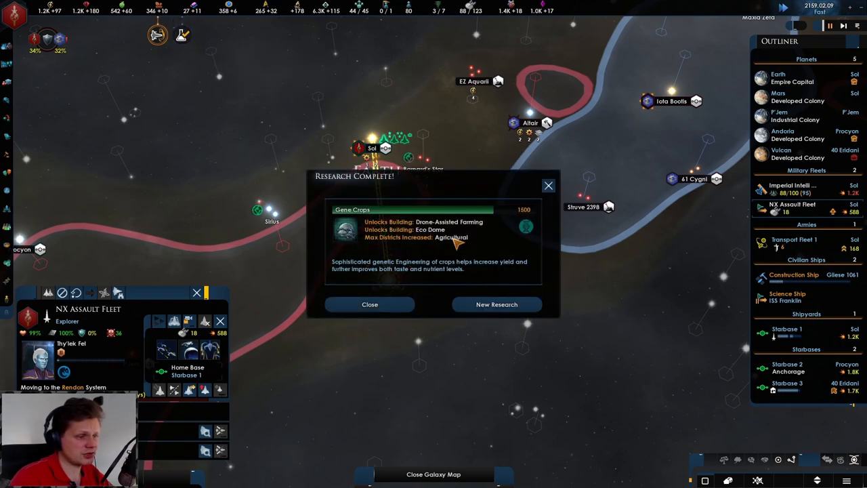
Browse the new society research choices, then close Andoria's colony overview.
{"action": "left_click", "coordinate": [496, 304]}
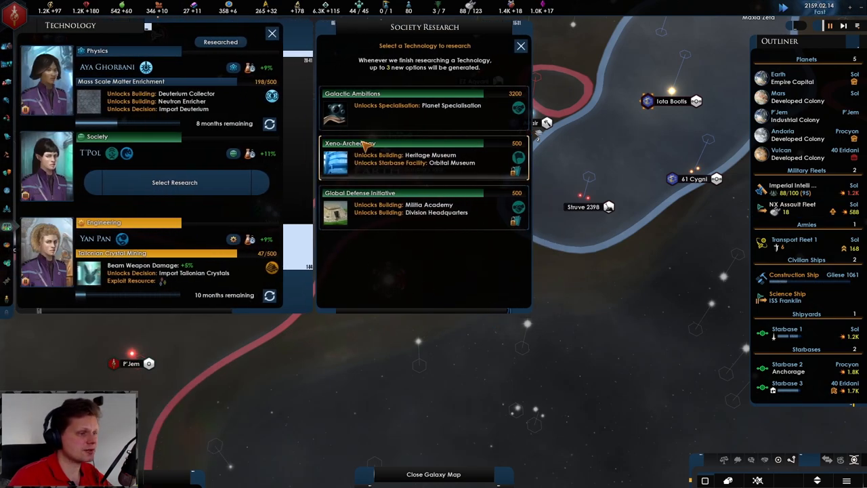
{"action": "mouse_move", "coordinate": [424, 200]}
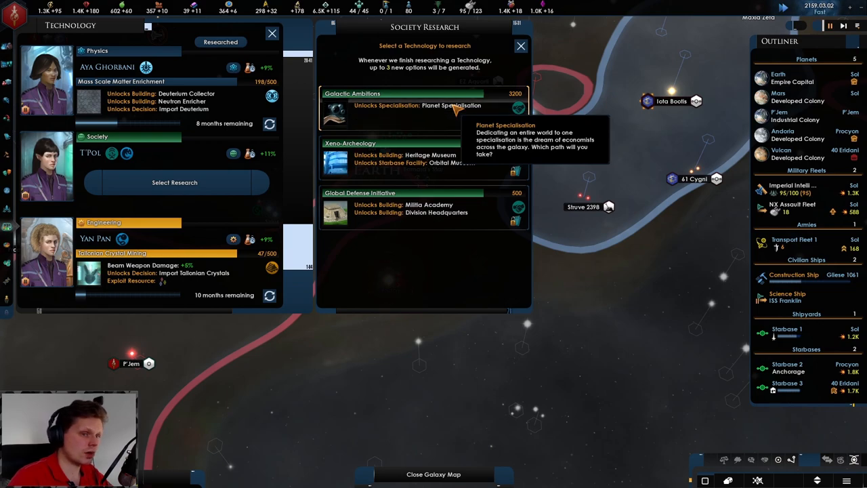
{"action": "mouse_move", "coordinate": [416, 227]}
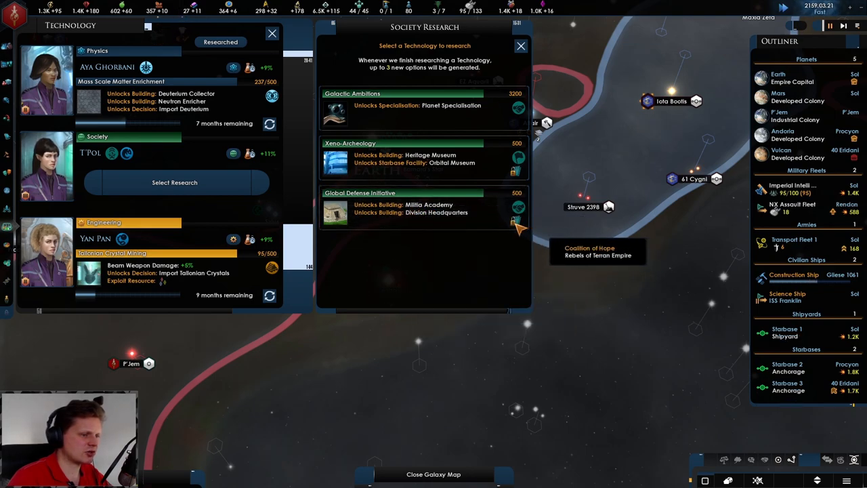
{"action": "mouse_move", "coordinate": [518, 162]}
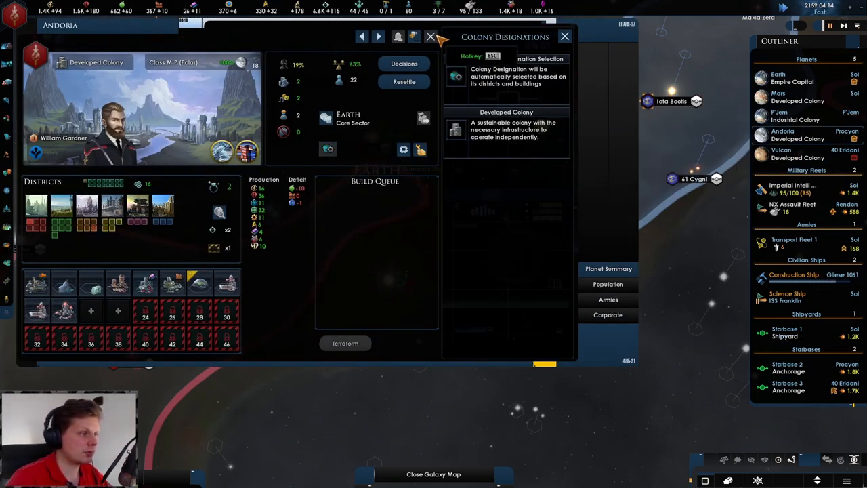
{"action": "left_click", "coordinate": [430, 37]}
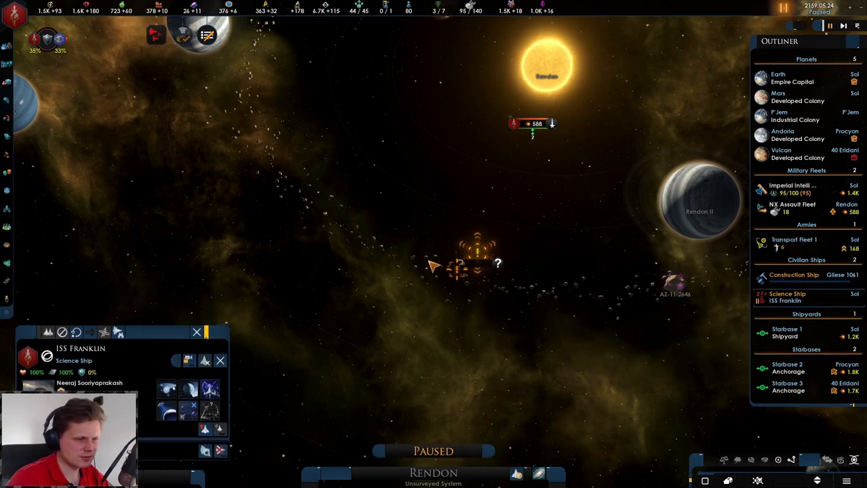
Order ISS Franklin to investigate the object in the Rendon system.
{"action": "left_click", "coordinate": [532, 123]}
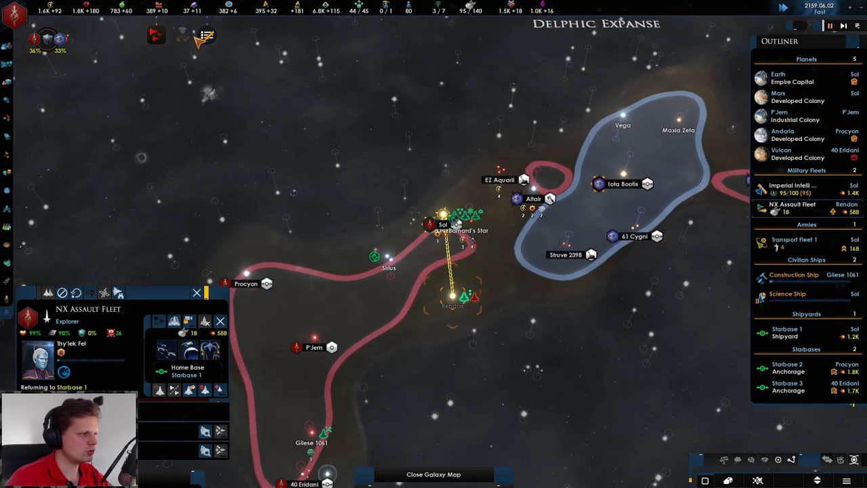
{"action": "mouse_move", "coordinate": [207, 34]}
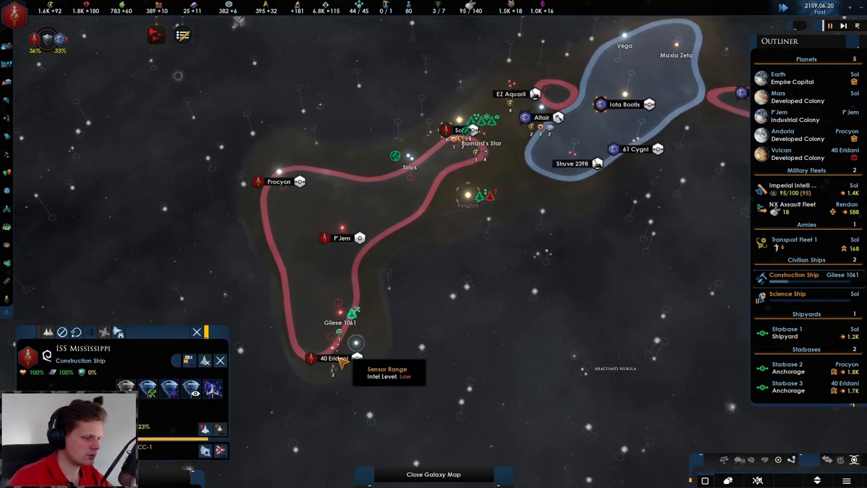
{"action": "mouse_move", "coordinate": [437, 183]}
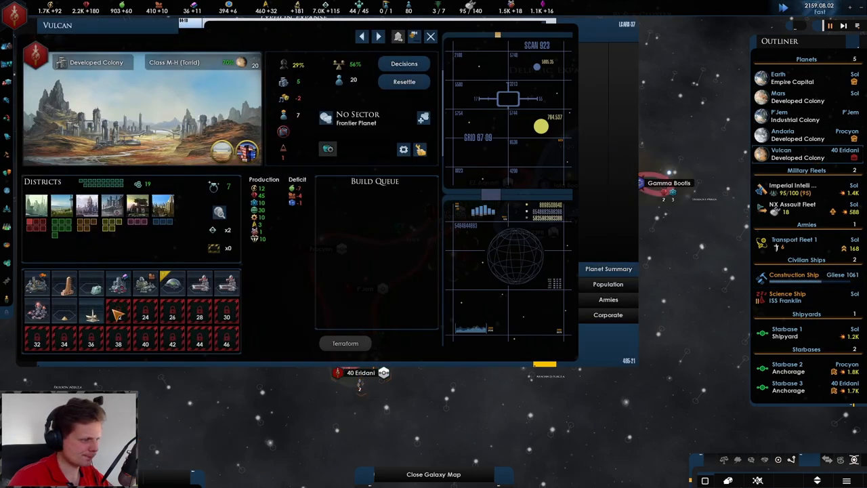
Queue Vulcan's Drone-Assisted Farming upgrade, check Andoria's decisions, and view P'Jem's population and jobs.
{"action": "left_click", "coordinate": [173, 280]}
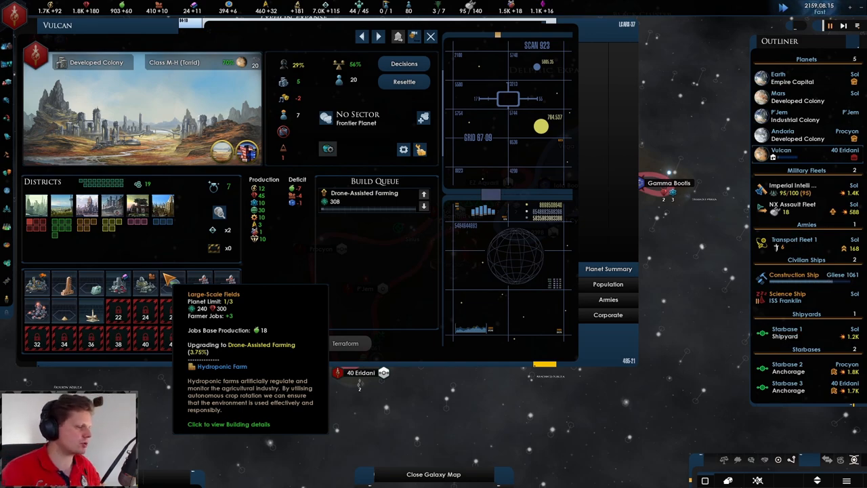
{"action": "left_click", "coordinate": [403, 63]}
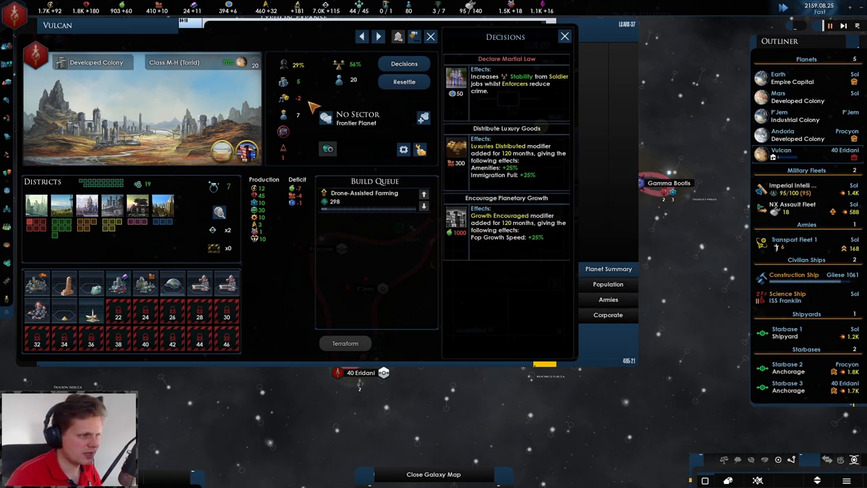
{"action": "mouse_move", "coordinate": [506, 175]}
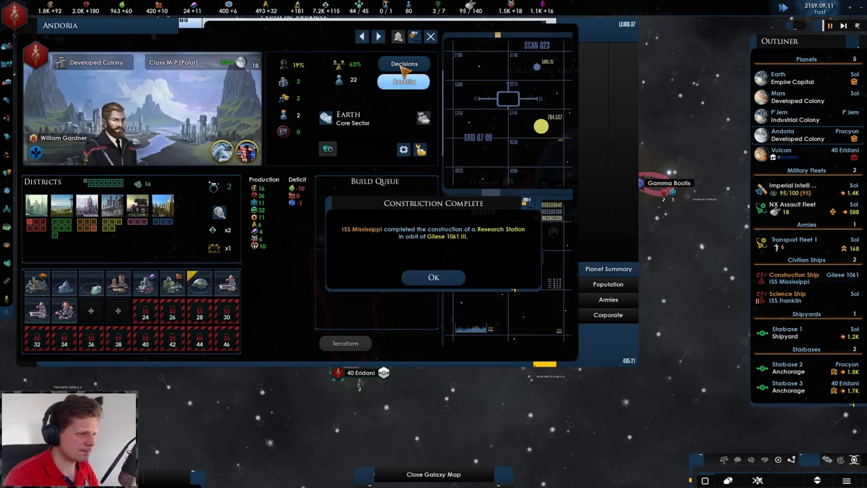
{"action": "left_click", "coordinate": [404, 63]}
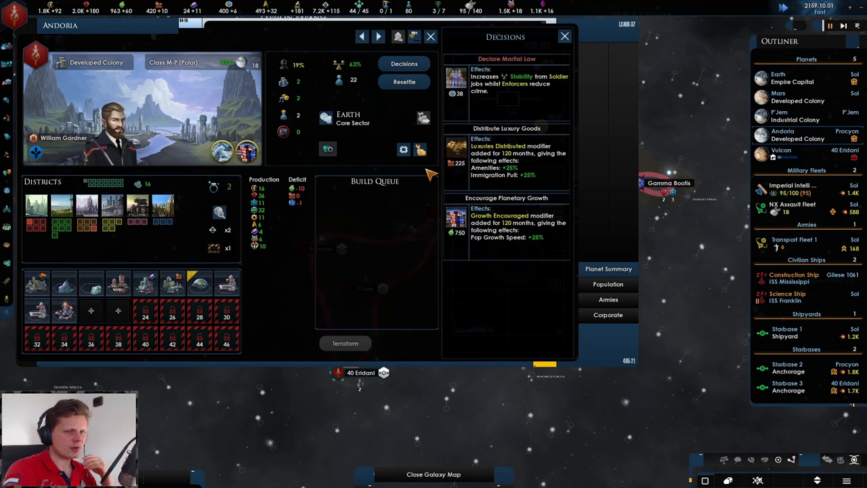
{"action": "mouse_move", "coordinate": [779, 115]}
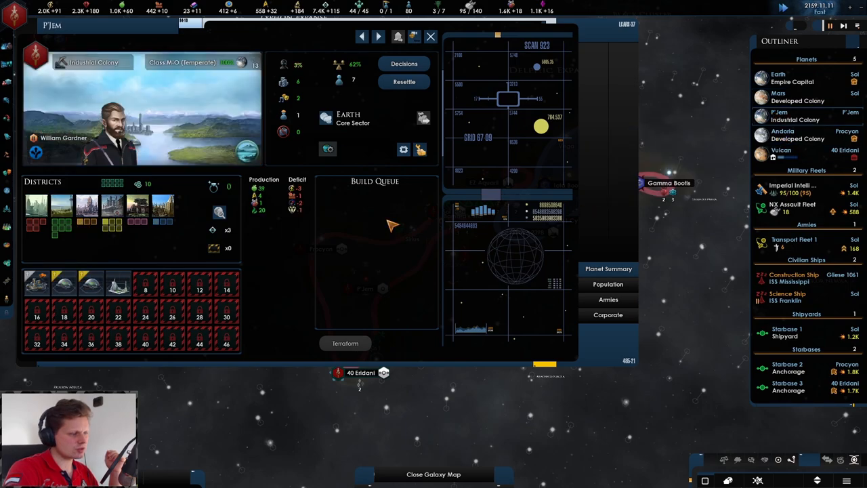
{"action": "mouse_move", "coordinate": [556, 277]}
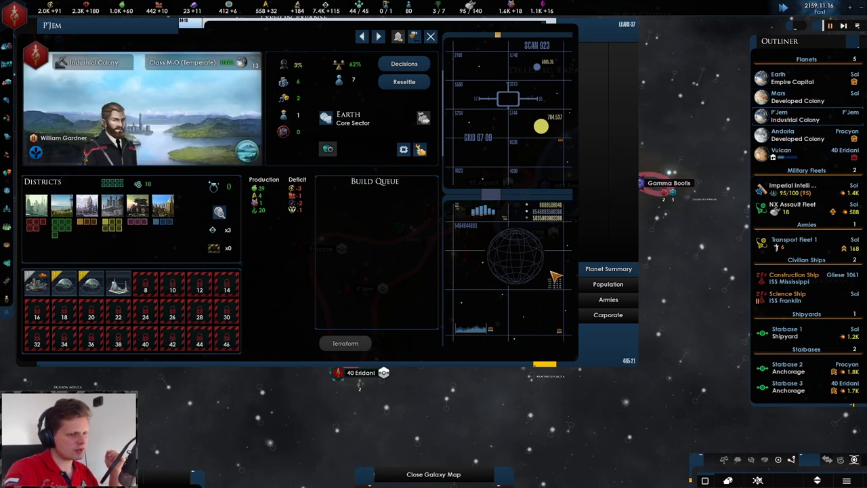
{"action": "left_click", "coordinate": [608, 284]}
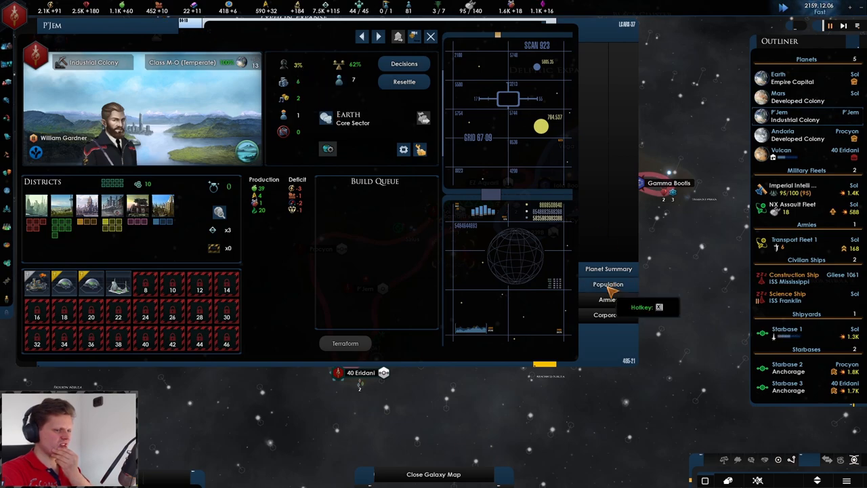
{"action": "left_click", "coordinate": [607, 284]}
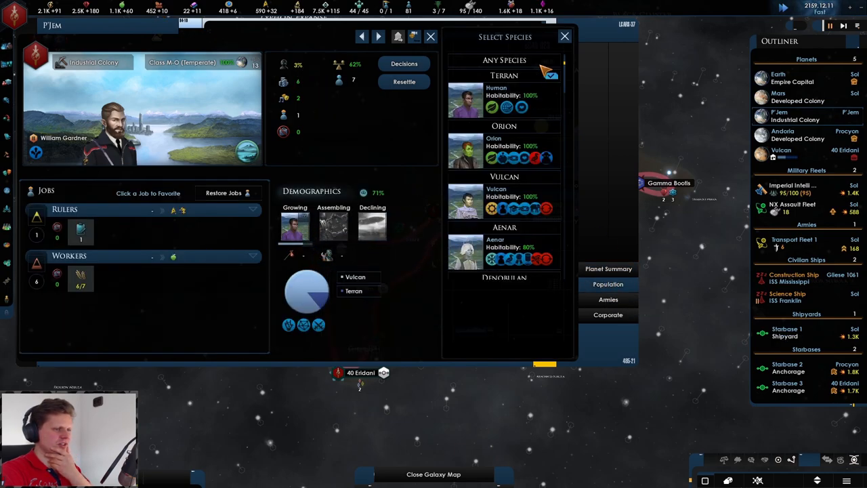
{"action": "mouse_move", "coordinate": [307, 291]}
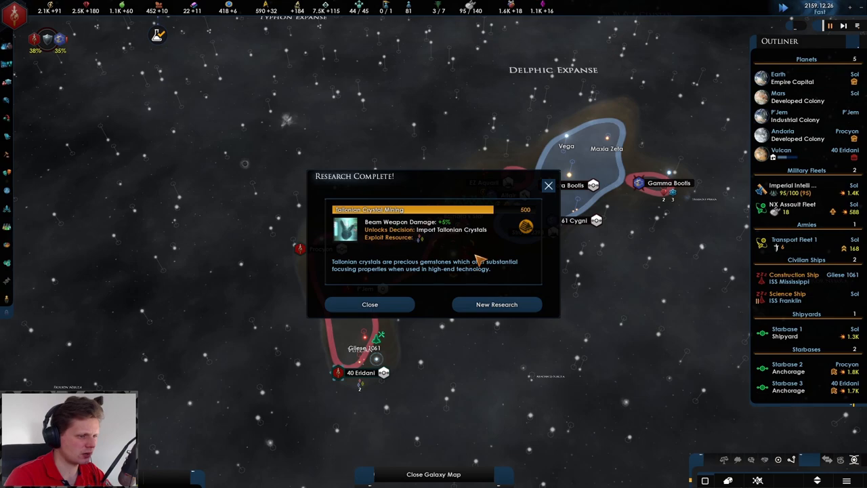
Acknowledge the finished research and queue Inertia Manipulation in engineering.
{"action": "left_click", "coordinate": [496, 305]}
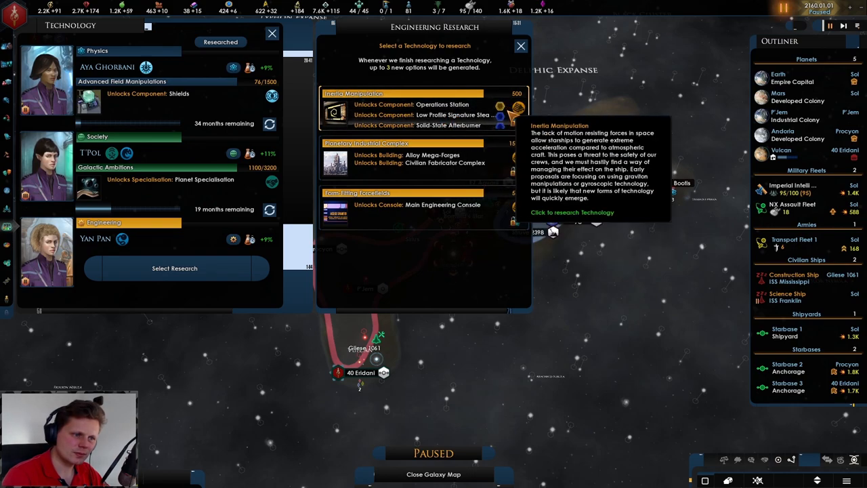
{"action": "left_click", "coordinate": [521, 46]}
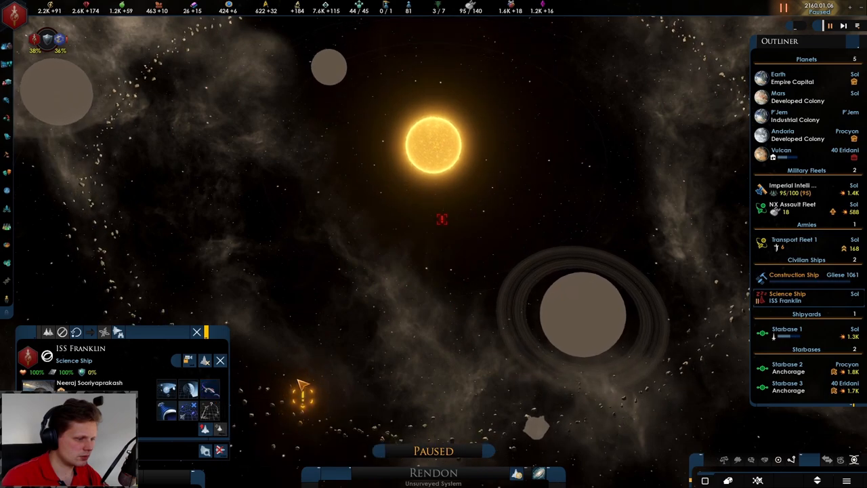
Plot ISS Franklin's route from Sol to the Rendon system.
{"action": "left_click", "coordinate": [329, 68]}
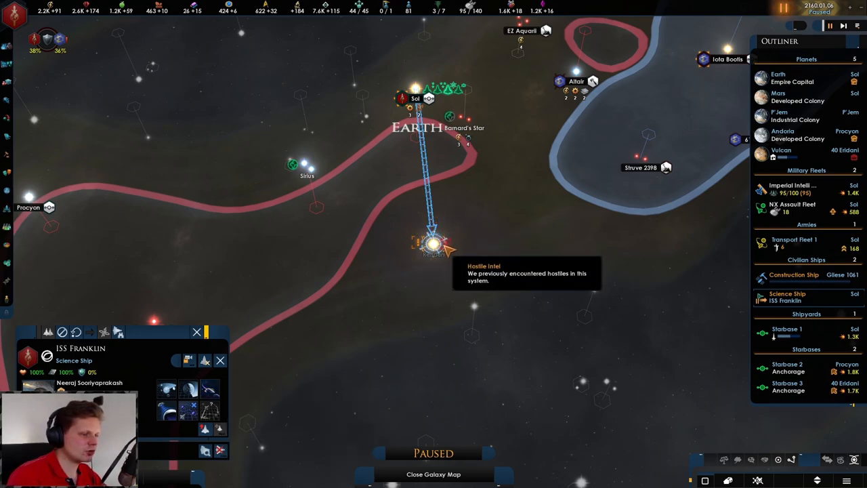
{"action": "mouse_move", "coordinate": [511, 217]}
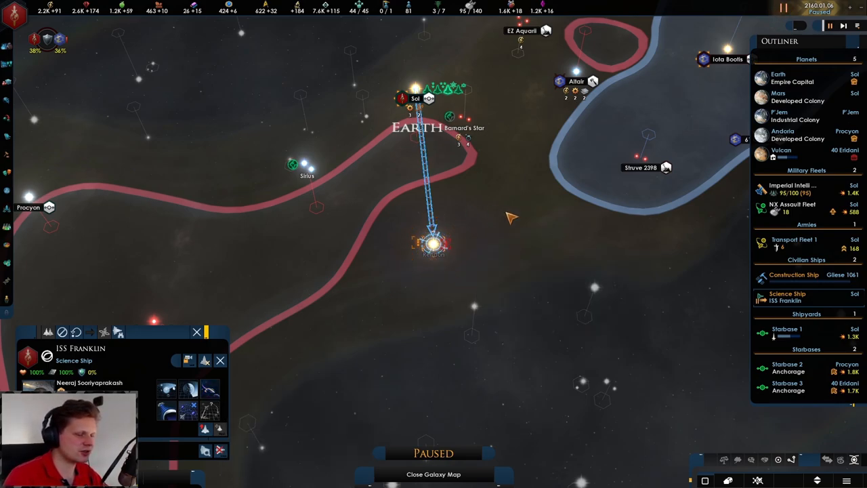
{"action": "mouse_move", "coordinate": [464, 257]}
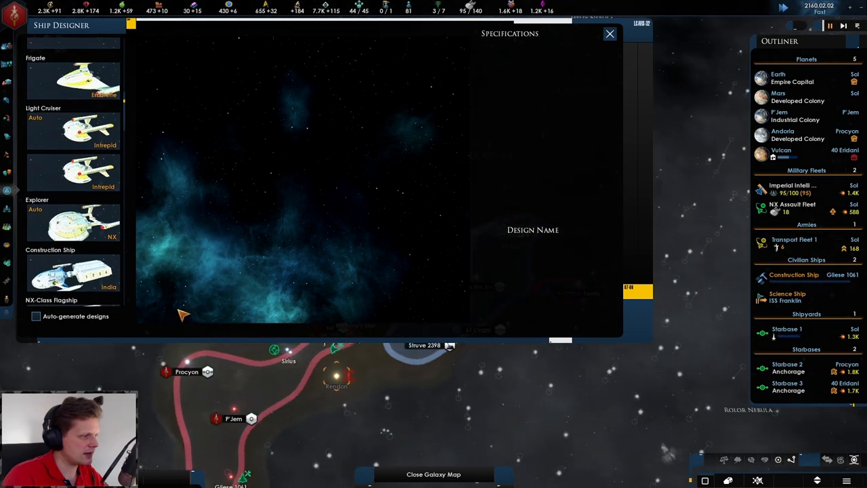
Load the Intrepid light cruiser design, then the NX-class Explorer design.
{"action": "left_click", "coordinate": [73, 129]}
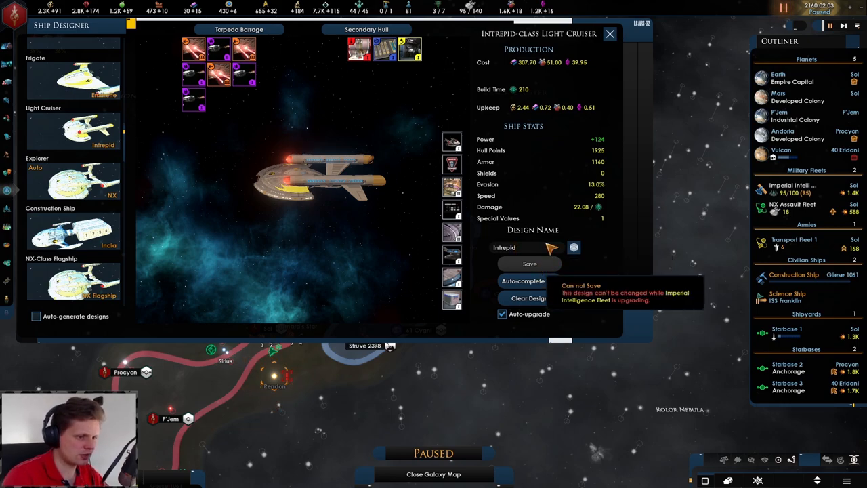
{"action": "left_click", "coordinate": [609, 34]}
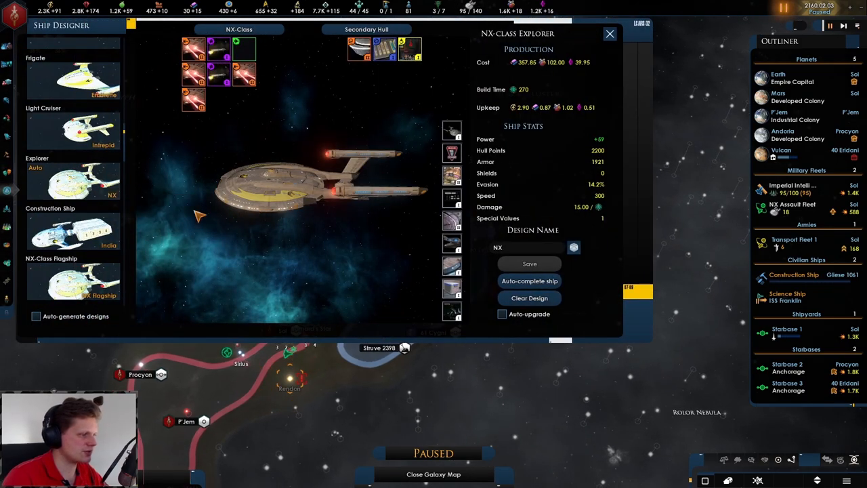
{"action": "mouse_move", "coordinate": [75, 182]}
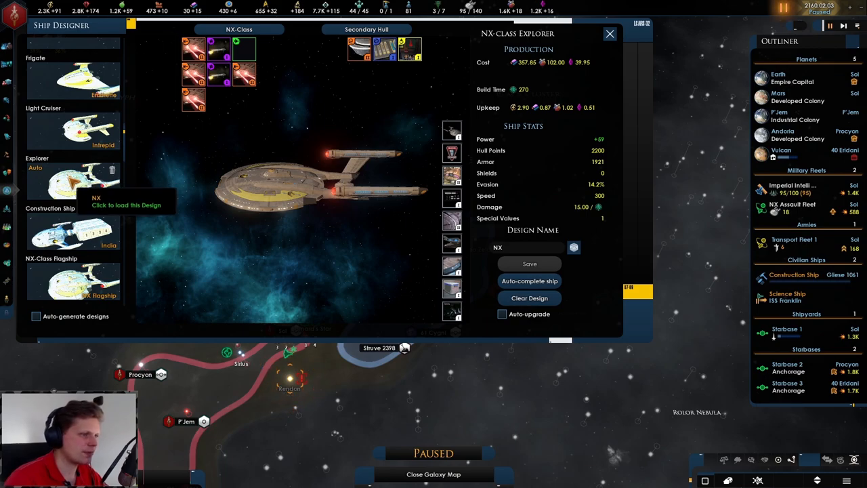
{"action": "scroll", "scroll_direction": "down", "scroll_amount": 3}
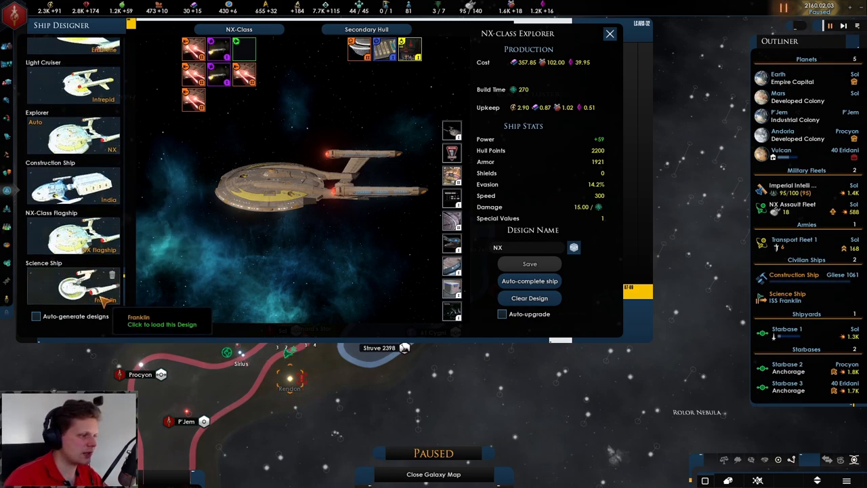
{"action": "mouse_move", "coordinate": [73, 237]}
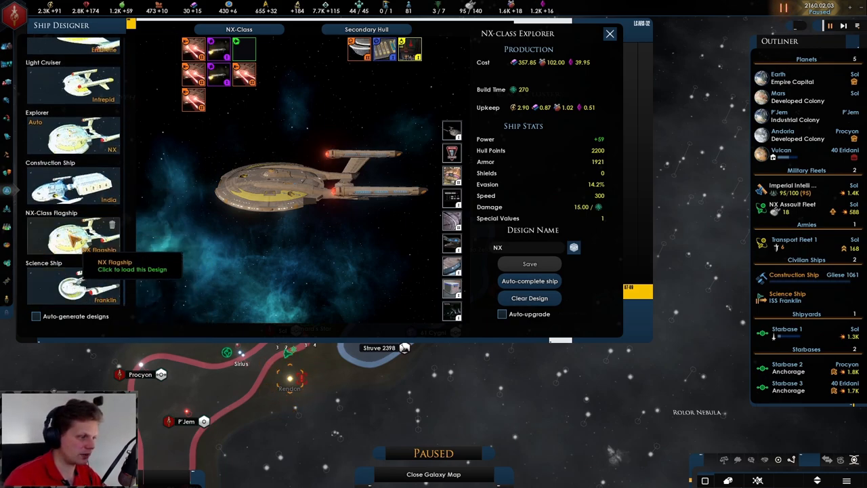
Load the NX Flagship design and turn on Auto-upgrade for it.
{"action": "left_click", "coordinate": [72, 237]}
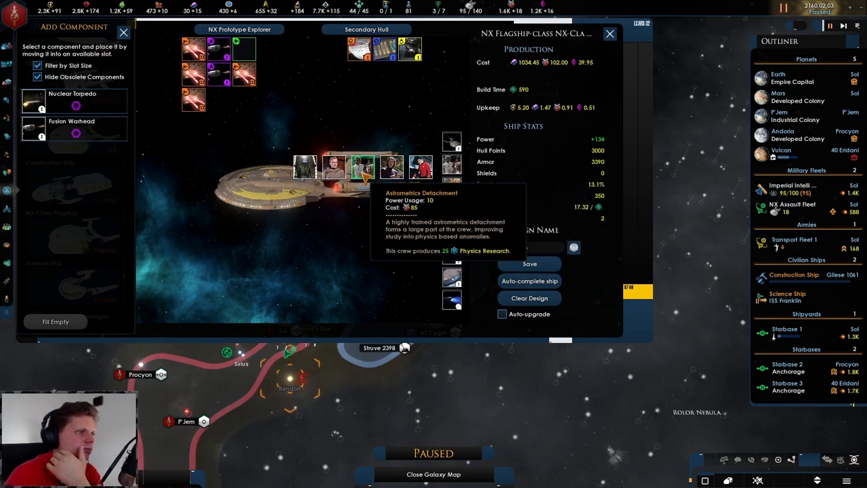
{"action": "mouse_move", "coordinate": [305, 166]}
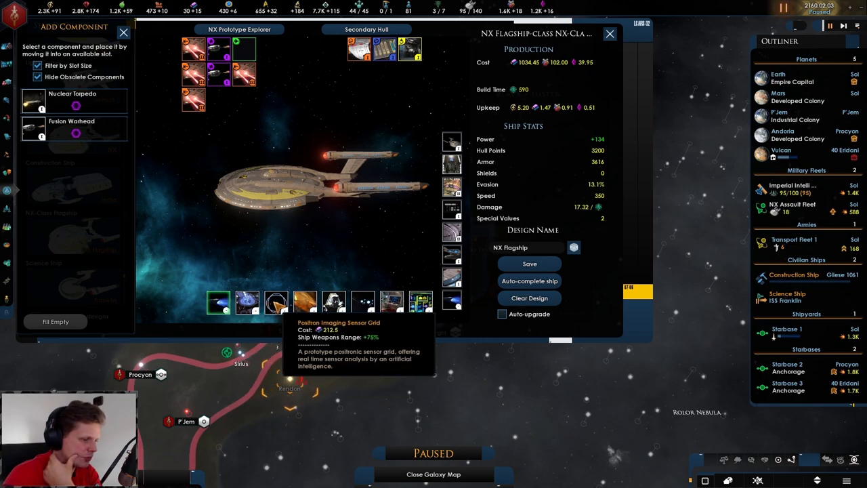
{"action": "mouse_move", "coordinate": [276, 302]}
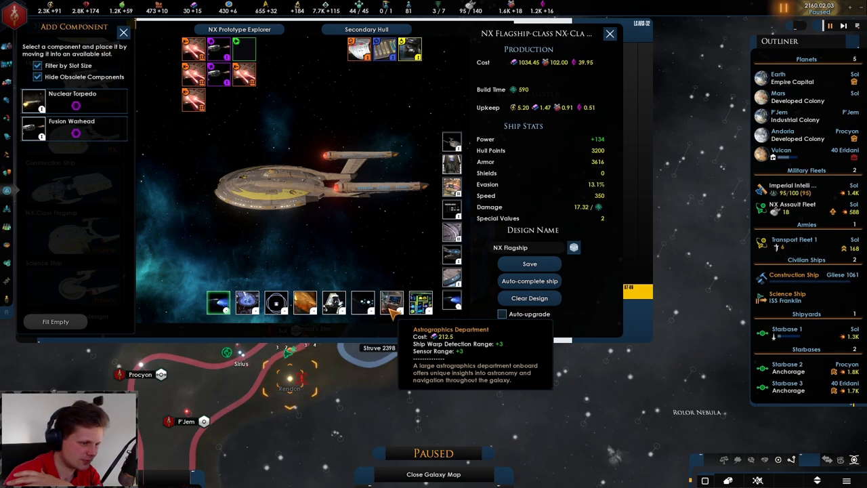
{"action": "mouse_move", "coordinate": [245, 302]}
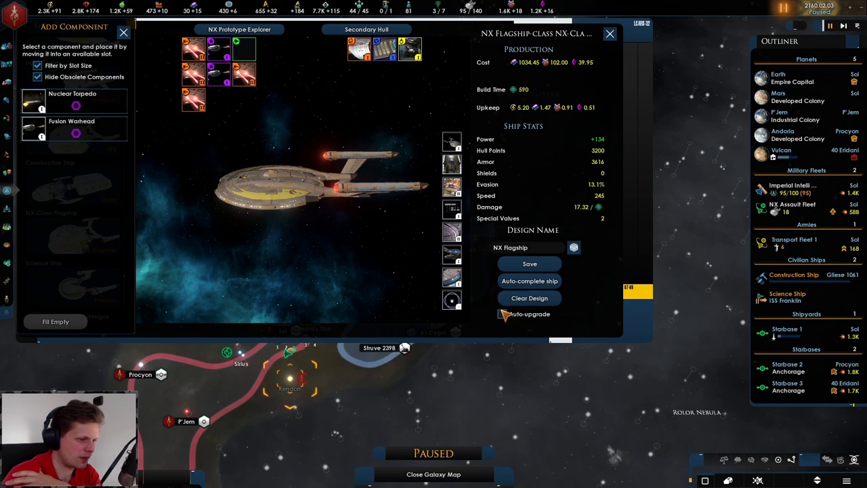
{"action": "left_click", "coordinate": [502, 314]}
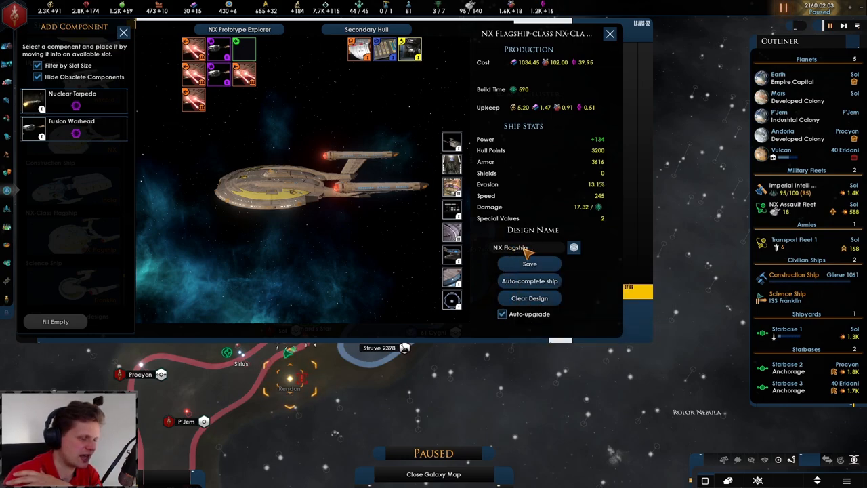
{"action": "mouse_move", "coordinate": [529, 264]}
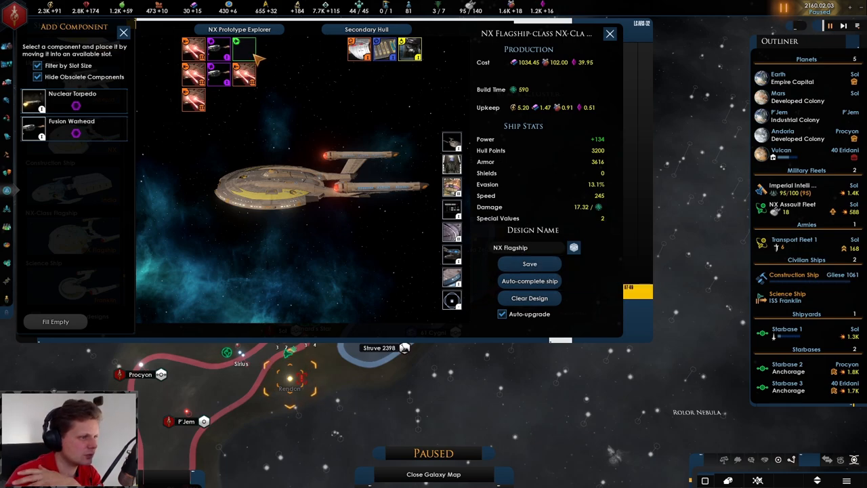
Pick a component for the NX Flagship's empty bow slot.
{"action": "left_click", "coordinate": [366, 29]}
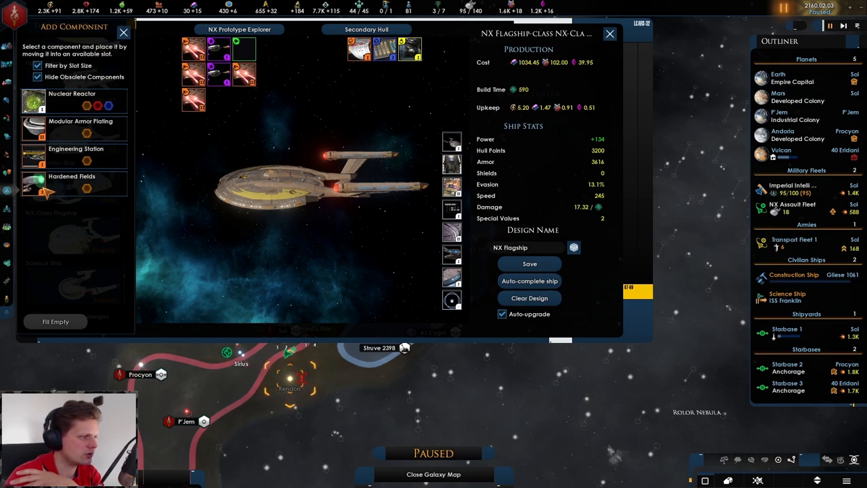
{"action": "mouse_move", "coordinate": [80, 127]}
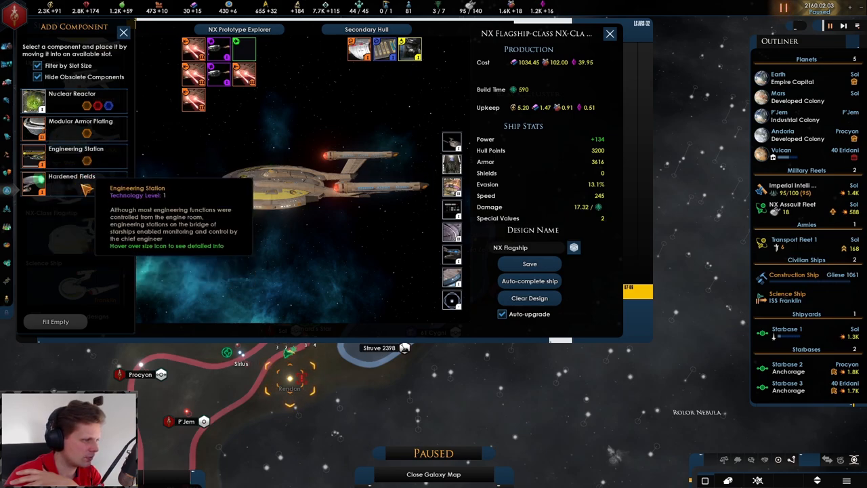
{"action": "mouse_move", "coordinate": [72, 183]}
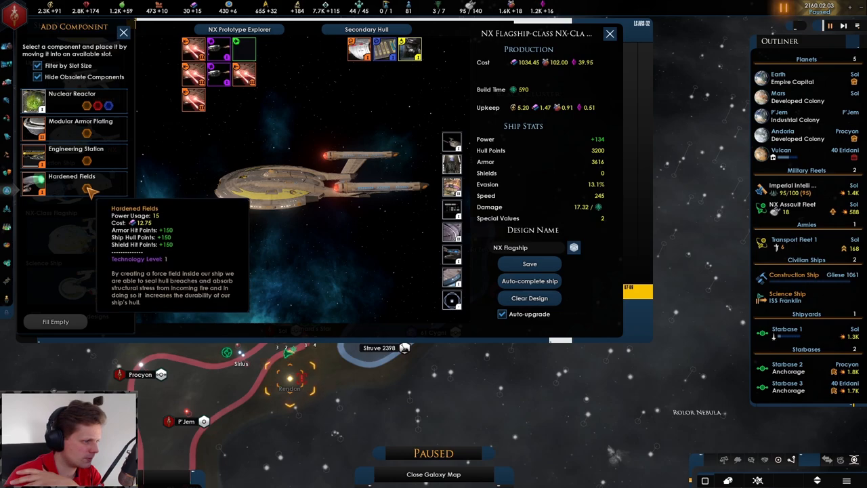
{"action": "mouse_move", "coordinate": [80, 127]}
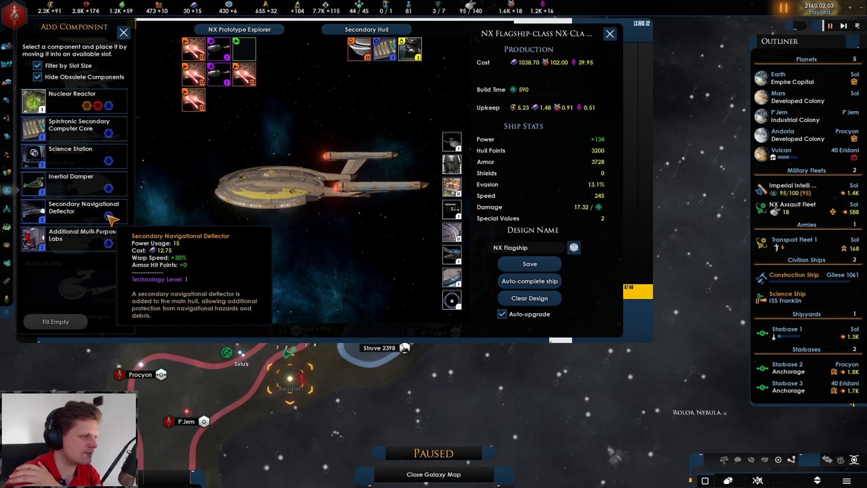
{"action": "mouse_move", "coordinate": [583, 209]}
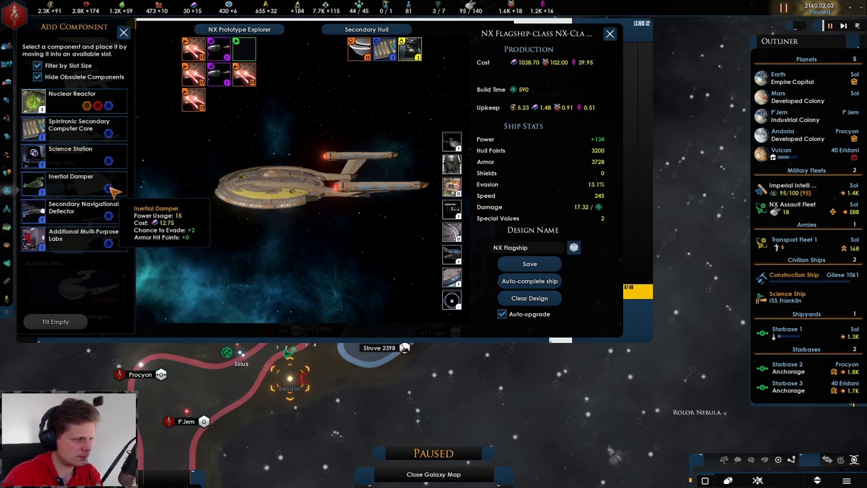
{"action": "mouse_move", "coordinate": [70, 153]}
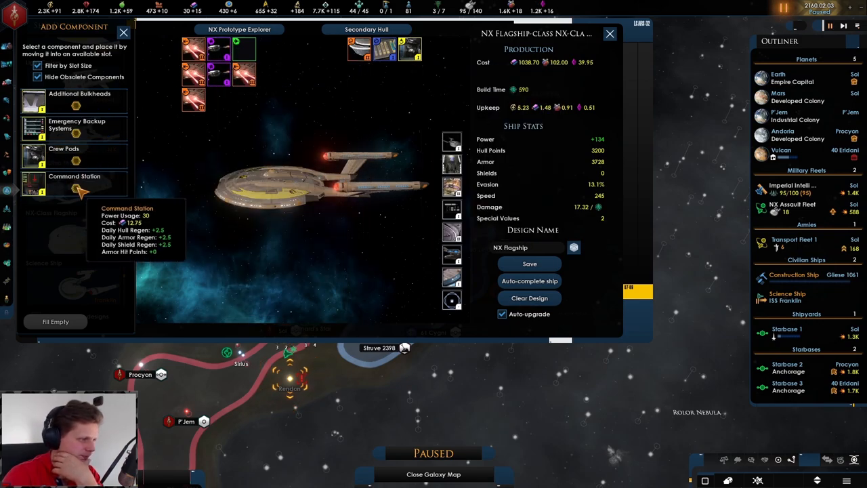
{"action": "mouse_move", "coordinate": [77, 125]}
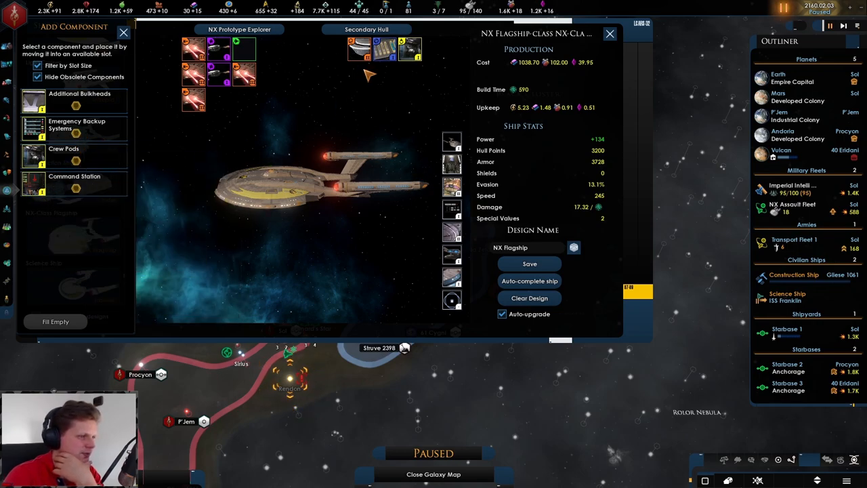
{"action": "mouse_move", "coordinate": [79, 166]}
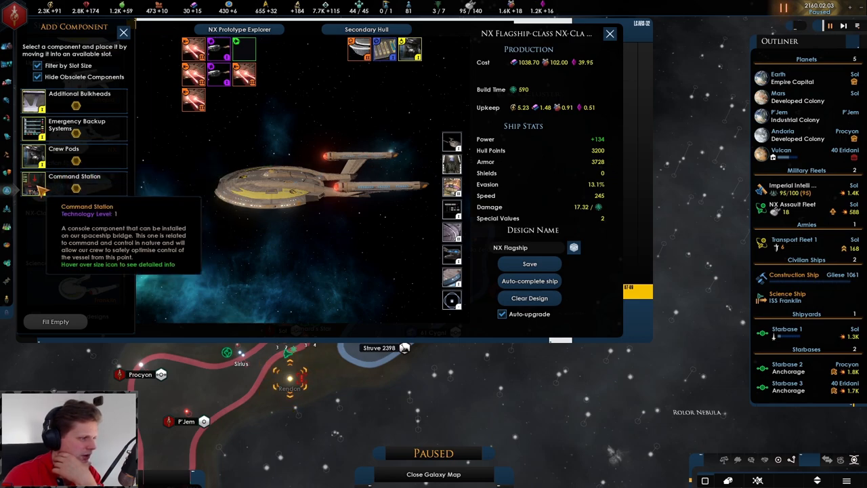
{"action": "mouse_move", "coordinate": [80, 189]}
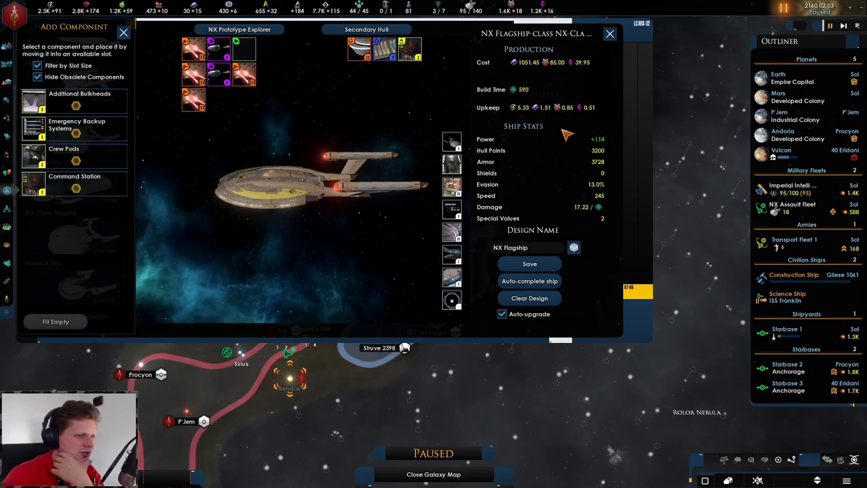
{"action": "mouse_move", "coordinate": [530, 263]}
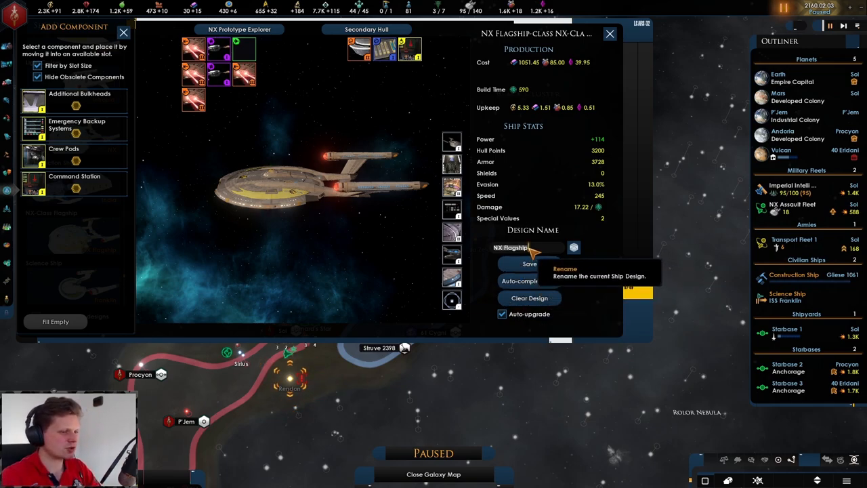
Name the flagship design 'Enterprise' and save it.
{"action": "type", "text": "E"}
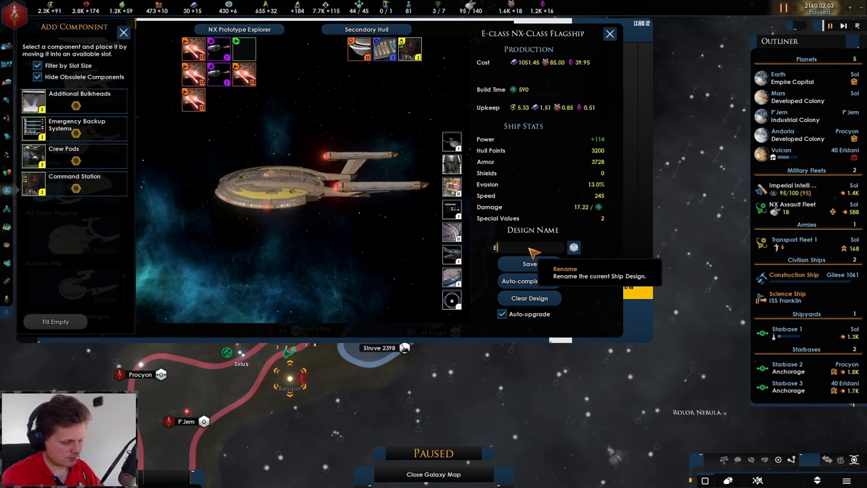
{"action": "type", "text": "Enterprise"}
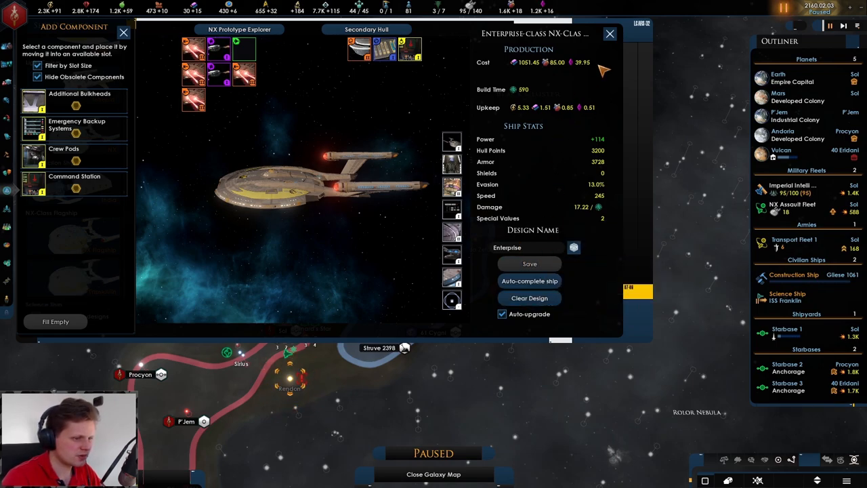
{"action": "left_click", "coordinate": [609, 34]}
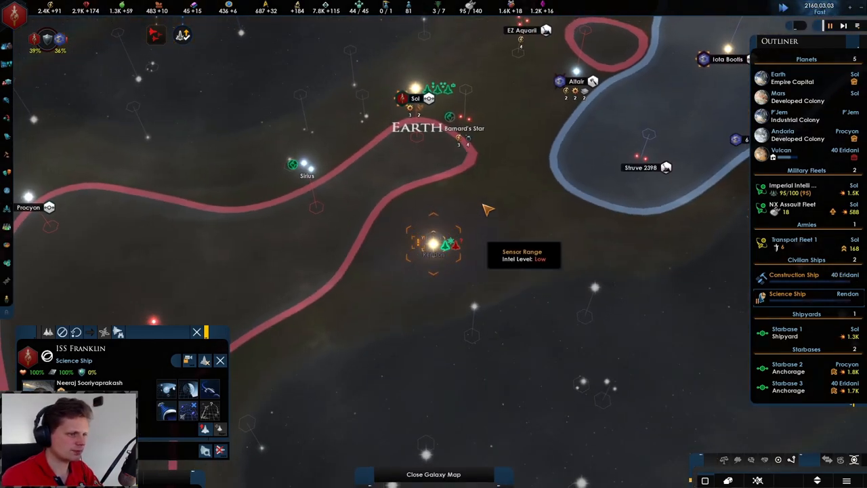
Select both military fleets, review them in the Fleet Manager, then close it.
{"action": "left_click", "coordinate": [792, 188]}
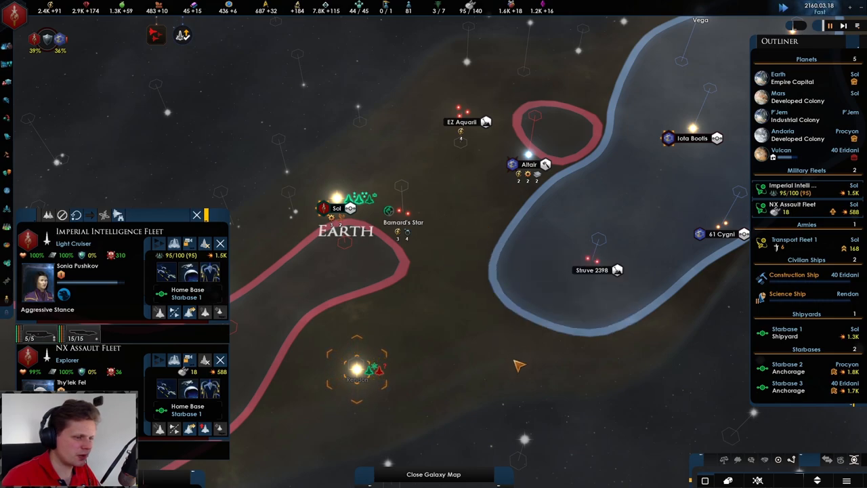
{"action": "mouse_move", "coordinate": [140, 318]}
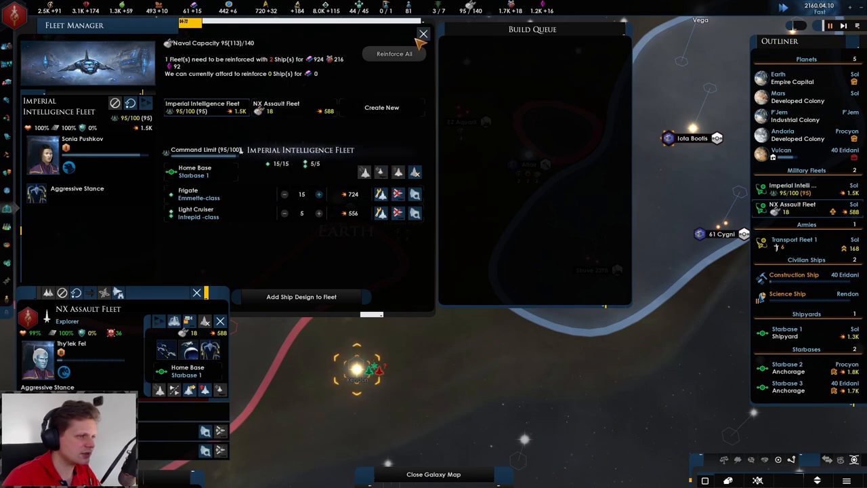
{"action": "left_click", "coordinate": [424, 34]}
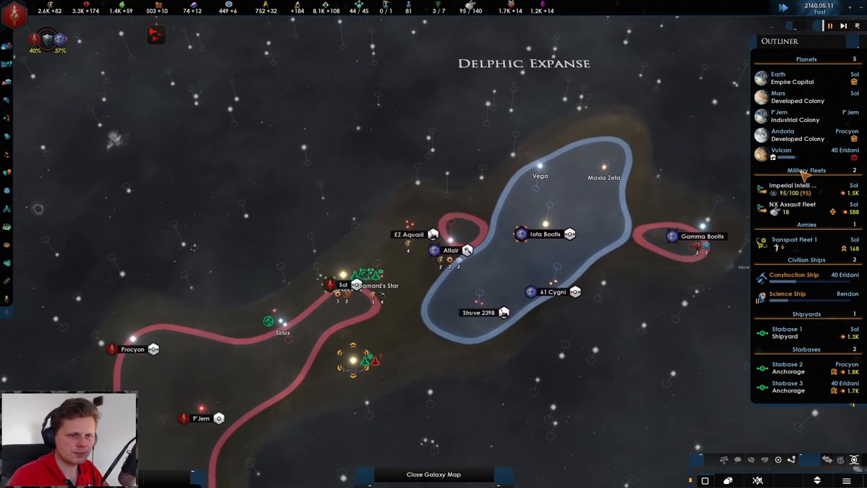
Open Vulcan's colony overview and show its population and jobs.
{"action": "left_click", "coordinate": [780, 149]}
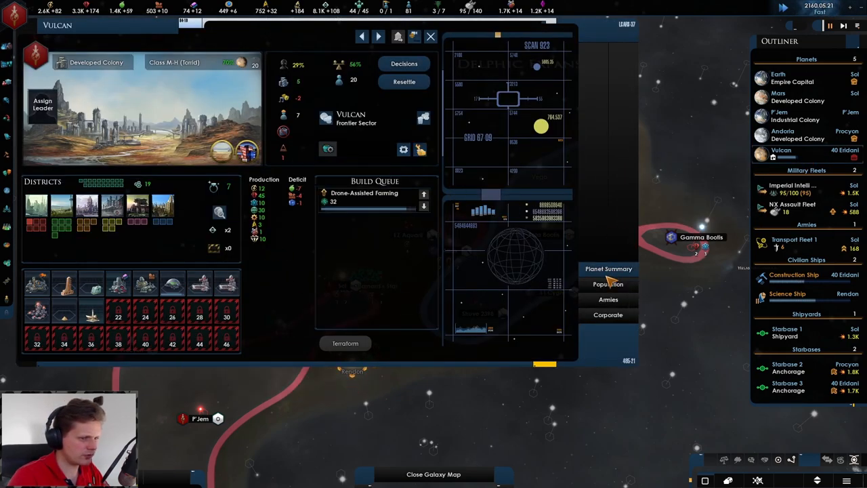
{"action": "left_click", "coordinate": [608, 283]}
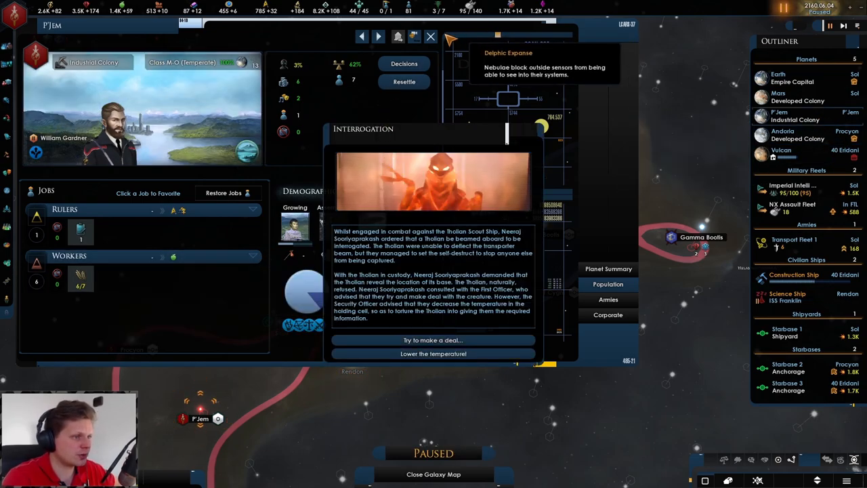
Close the colony screen and answer the Tholian interrogation event.
{"action": "left_click", "coordinate": [430, 37]}
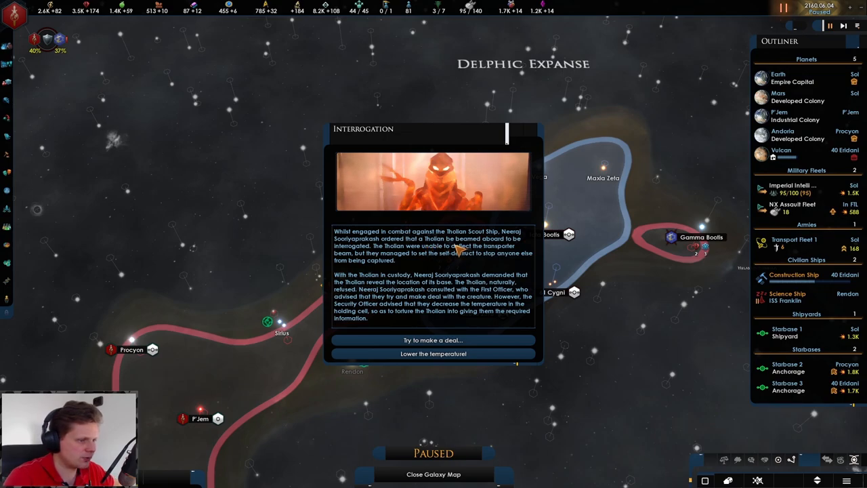
{"action": "mouse_move", "coordinate": [383, 251]}
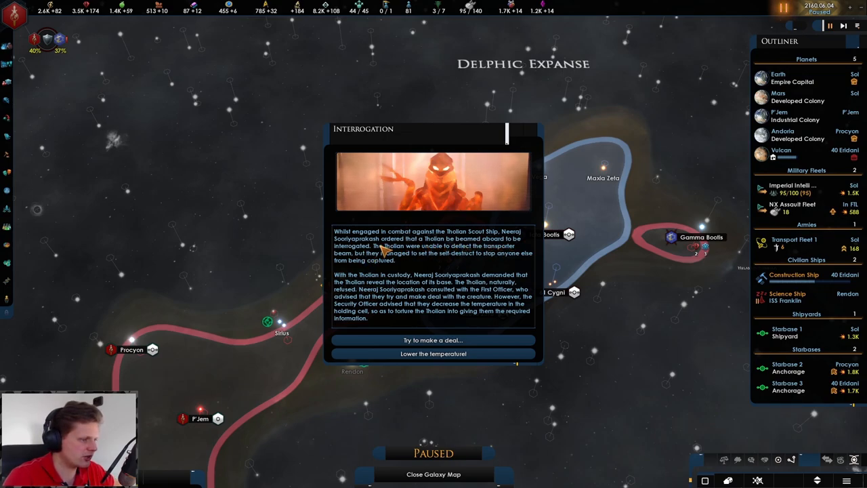
{"action": "mouse_move", "coordinate": [405, 257]}
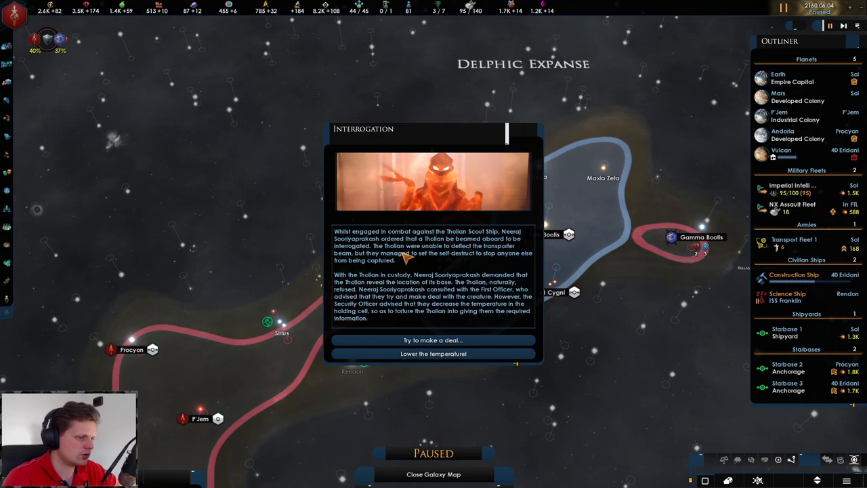
{"action": "mouse_move", "coordinate": [434, 278]}
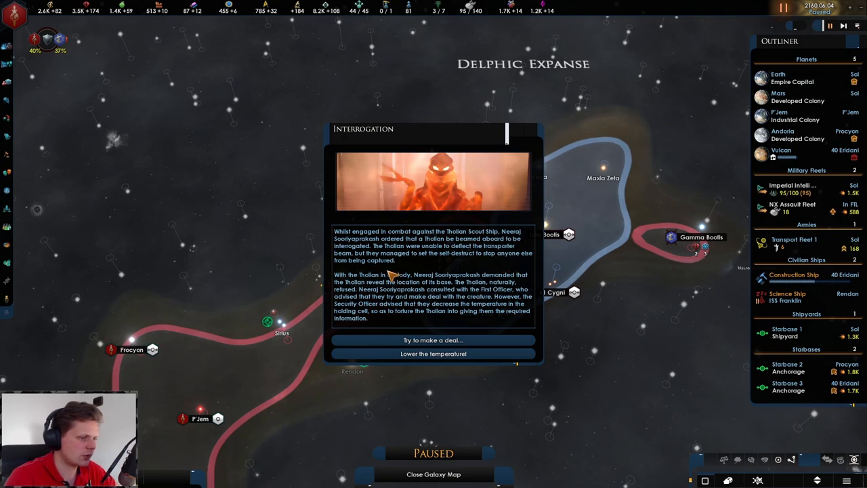
{"action": "left_click", "coordinate": [434, 353]}
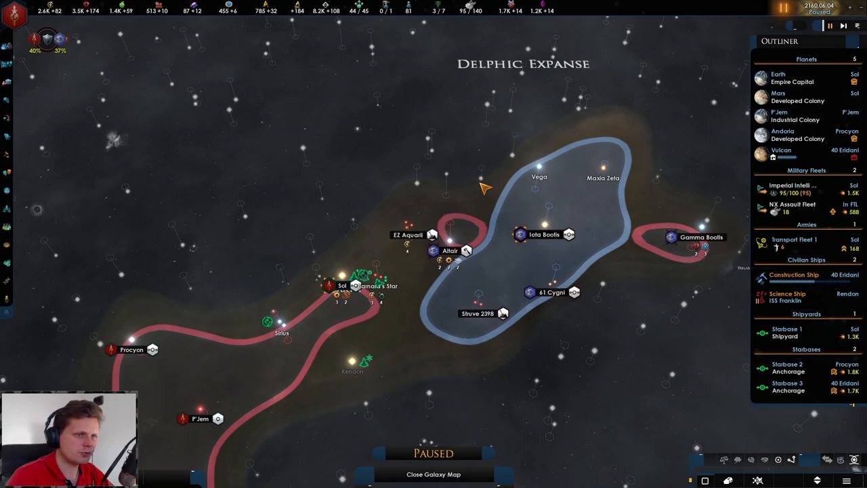
{"action": "mouse_move", "coordinate": [630, 187]}
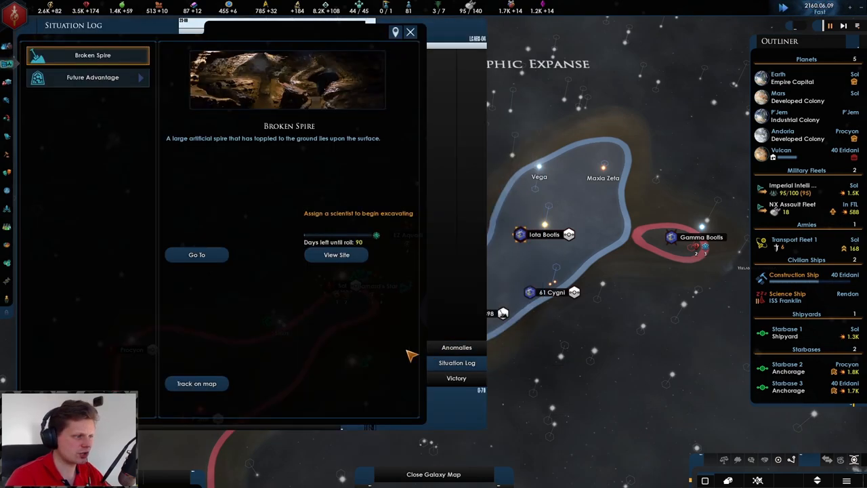
Close the Situation Log and inspect the unknown contact near Rendon.
{"action": "left_click", "coordinate": [92, 76]}
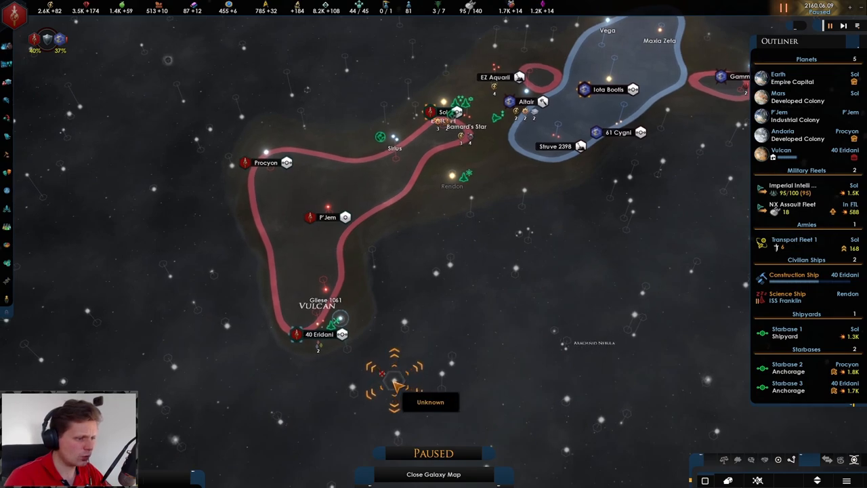
{"action": "left_click", "coordinate": [395, 379]}
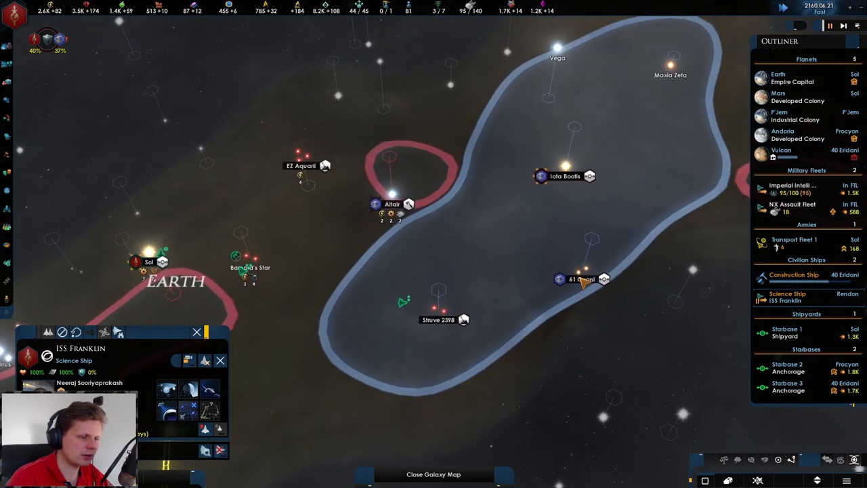
{"action": "mouse_move", "coordinate": [462, 319]}
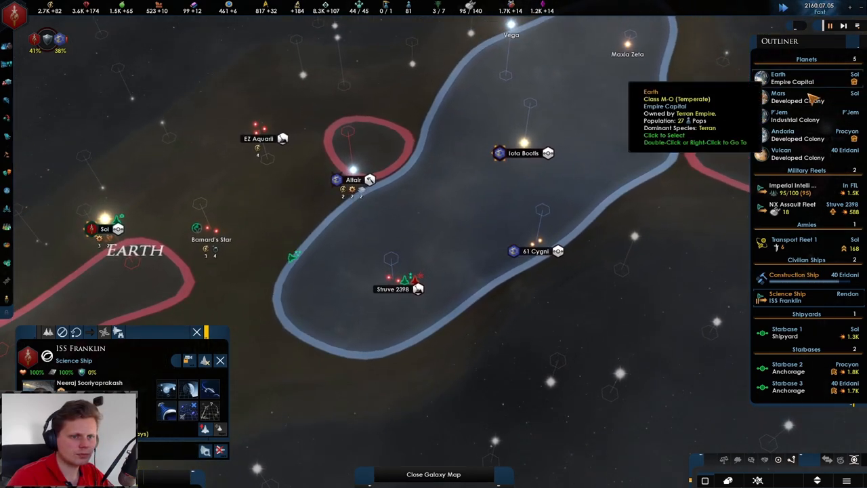
Double-click Earth in the Outliner to view its districts, buildings and production.
{"action": "double_click", "coordinate": [777, 73]}
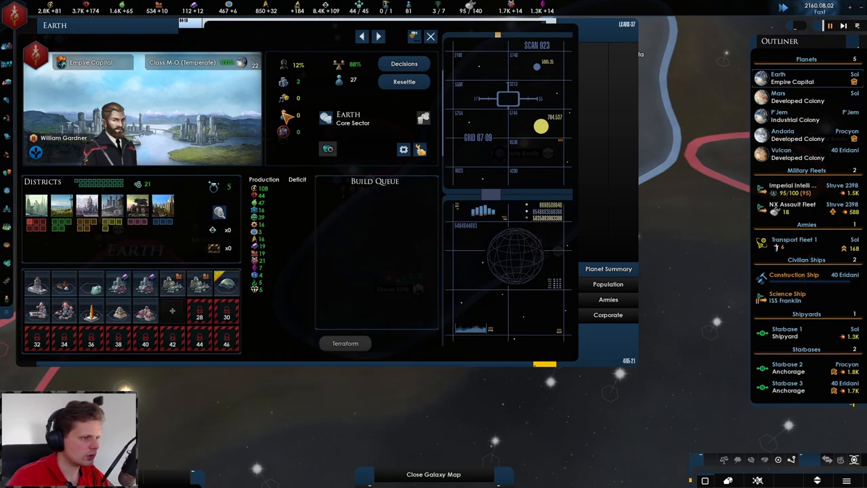
{"action": "mouse_move", "coordinate": [190, 311]}
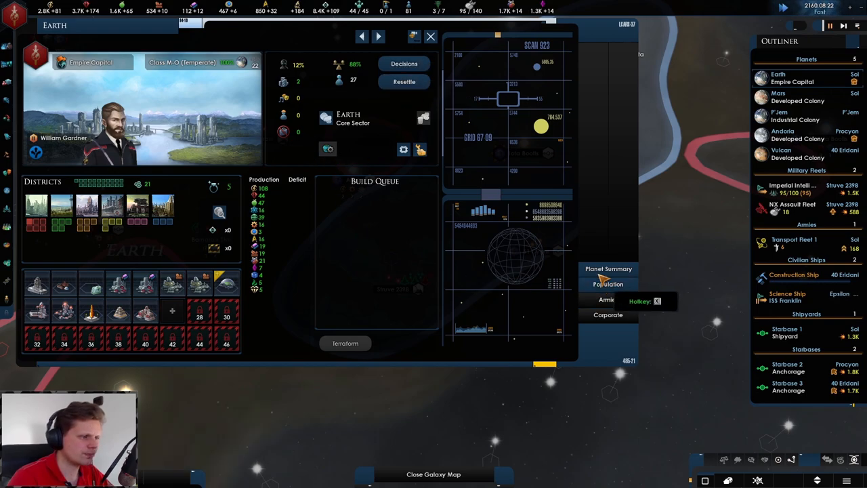
Close Earth's overview and enter the Coalition of Hope's Struve 2398 system.
{"action": "left_click", "coordinate": [431, 37]}
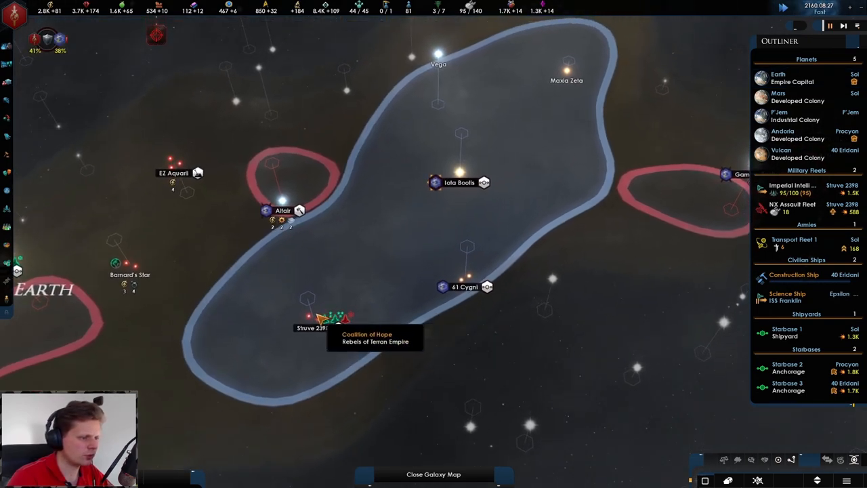
{"action": "left_click", "coordinate": [434, 473]}
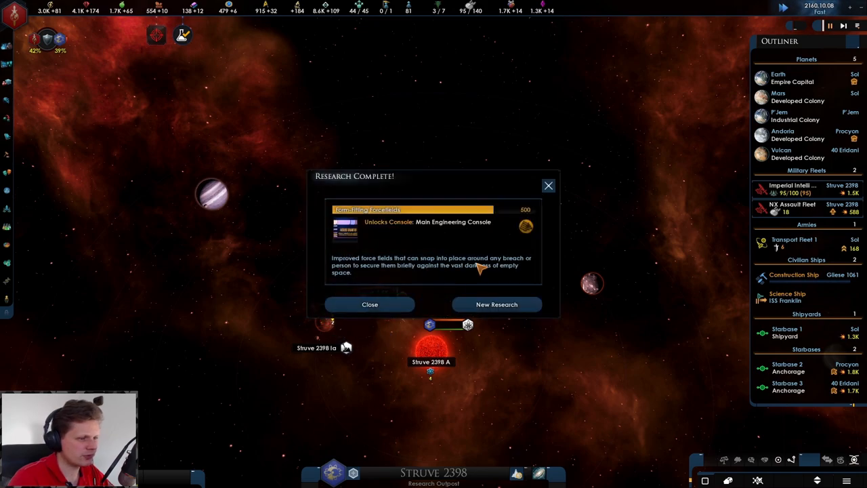
Start researching Pergium Refining as the new engineering project.
{"action": "left_click", "coordinate": [496, 305]}
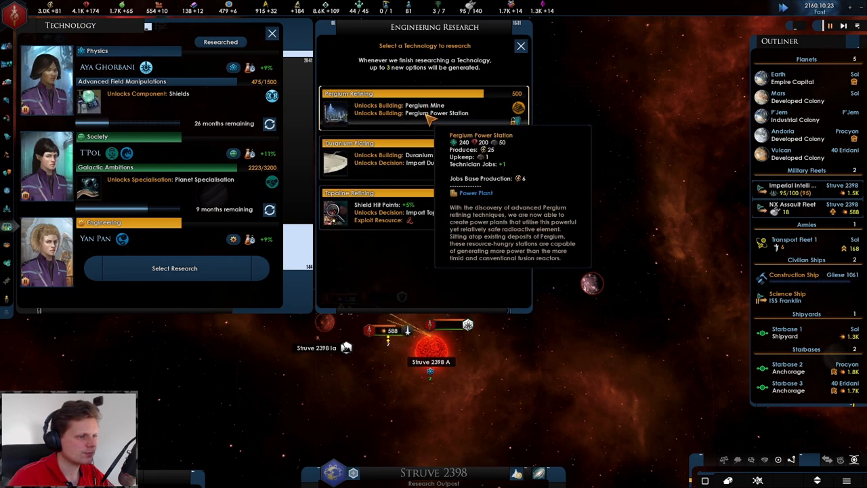
{"action": "mouse_move", "coordinate": [430, 129]}
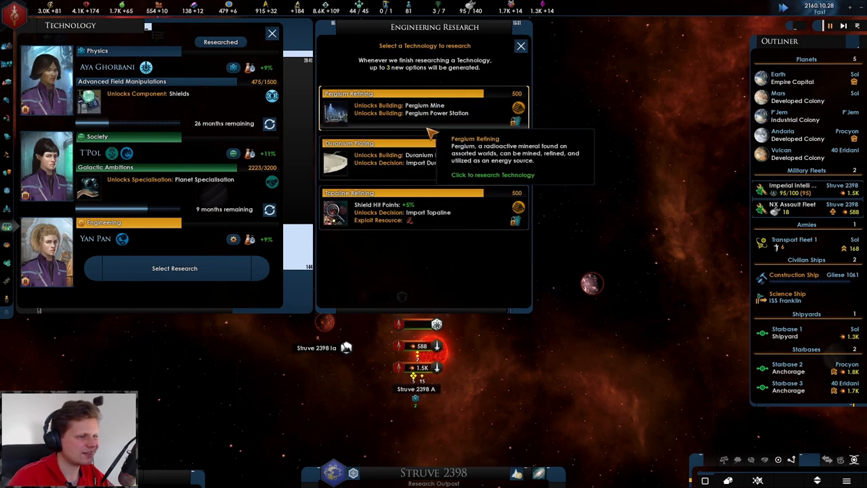
{"action": "left_click", "coordinate": [520, 45]}
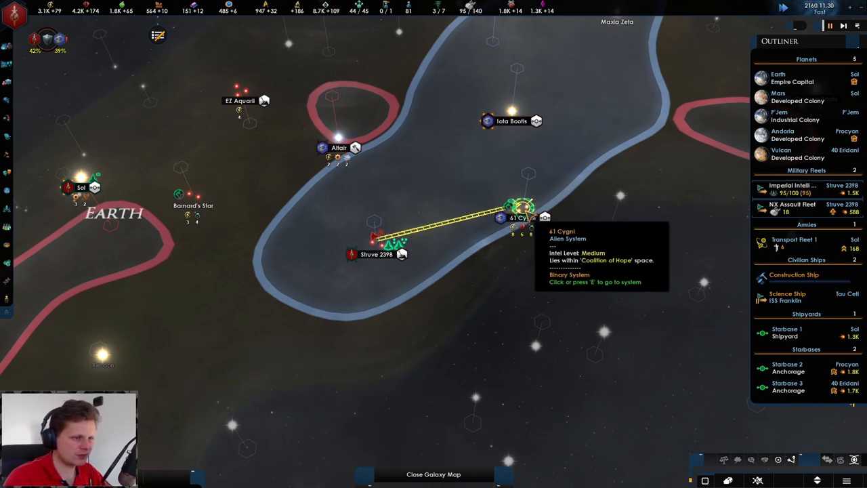
Enter 61 Cygni, choose the crew wellness option, and send ISS Franklin to Tau Ceti.
{"action": "left_click", "coordinate": [518, 217]}
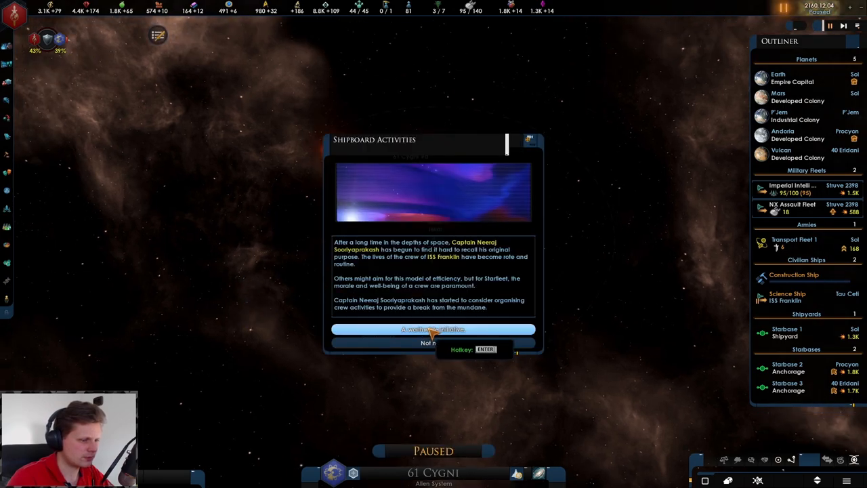
{"action": "left_click", "coordinate": [433, 330]}
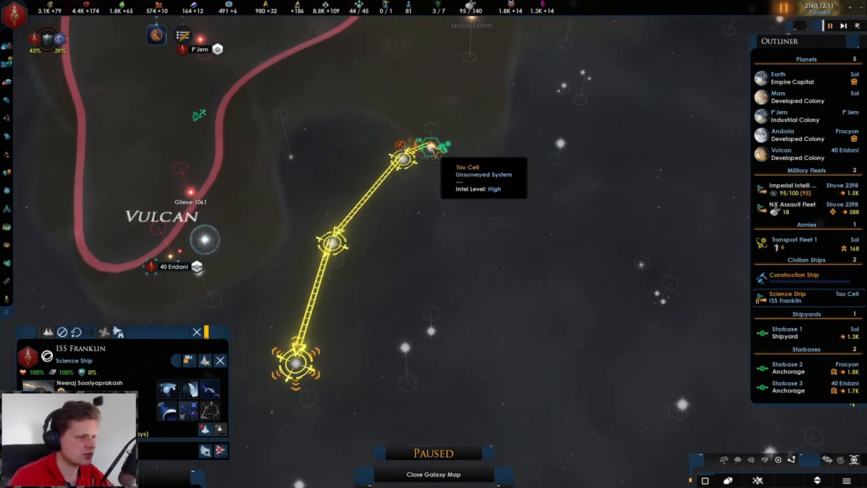
{"action": "right_click", "coordinate": [406, 159]}
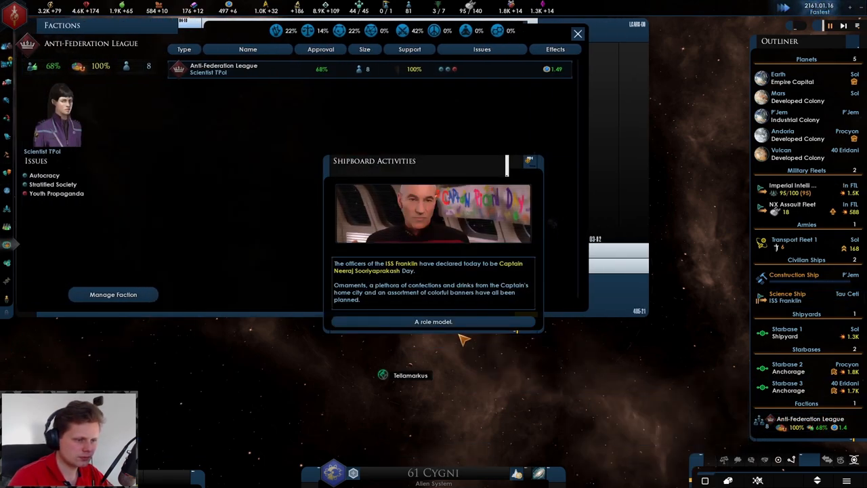
Acknowledge the captain's day event, pause the game, and dismiss the ISS Franklin lost notice.
{"action": "left_click", "coordinate": [433, 321]}
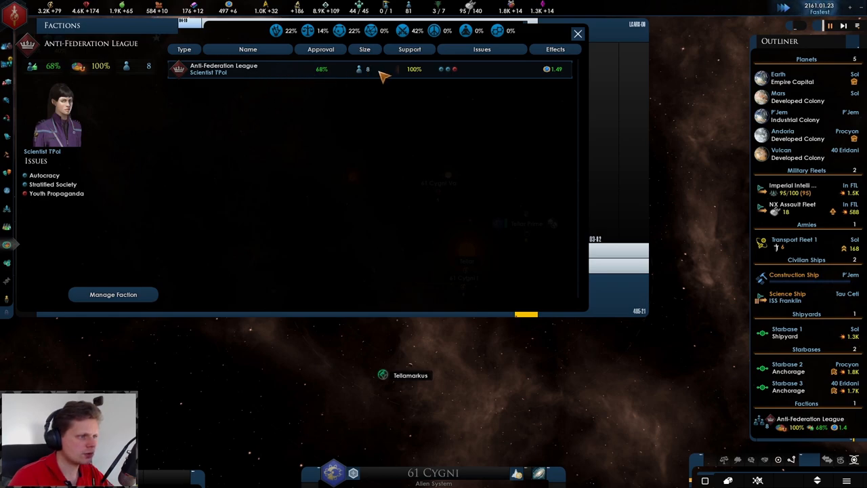
{"action": "mouse_move", "coordinate": [56, 193]}
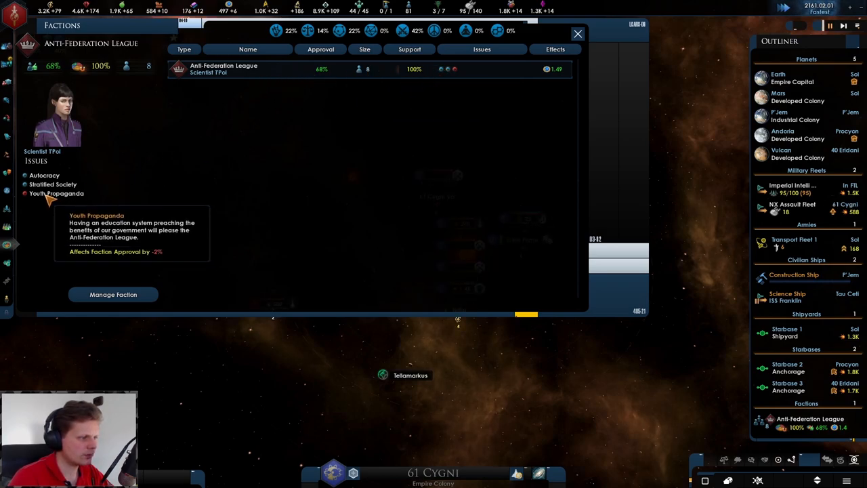
{"action": "mouse_move", "coordinate": [53, 184]}
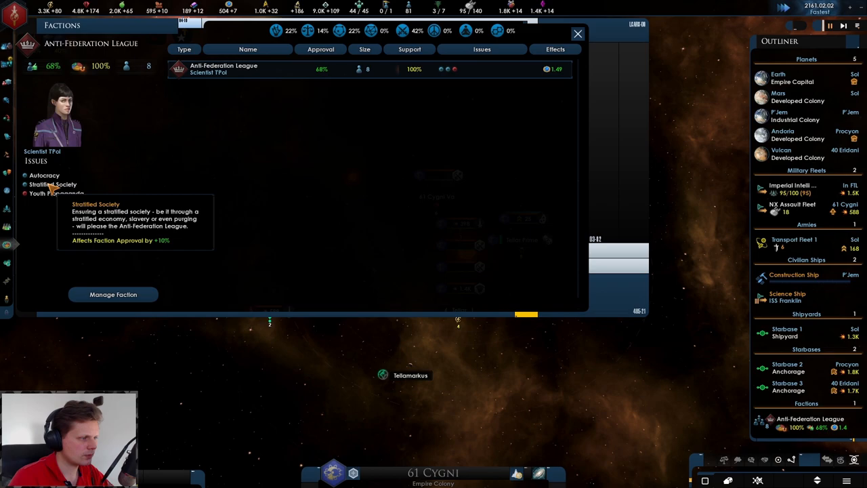
{"action": "mouse_move", "coordinate": [56, 193]}
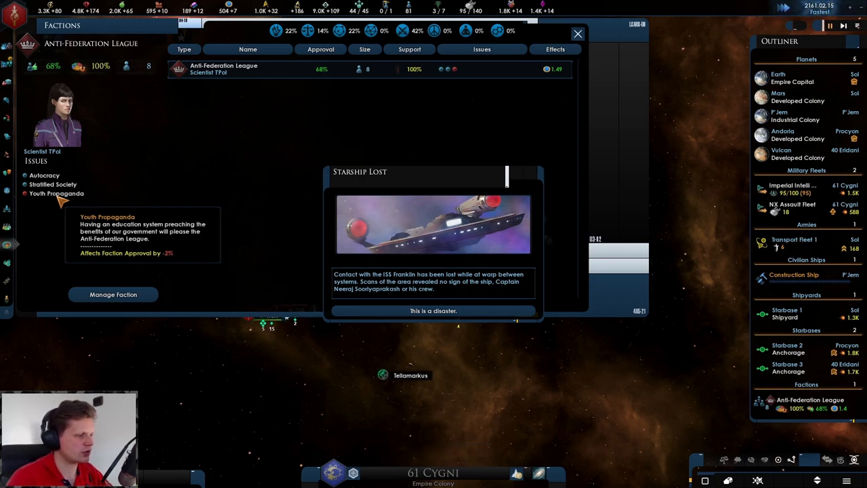
{"action": "key", "text": "space"}
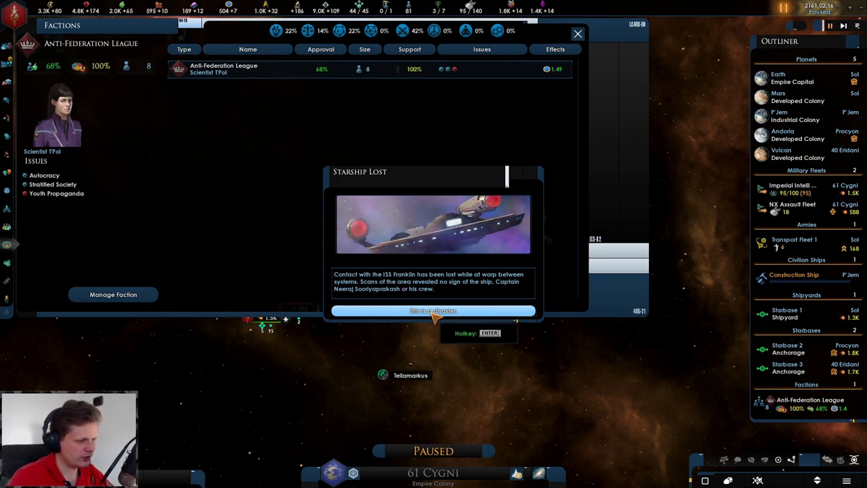
{"action": "left_click", "coordinate": [433, 310]}
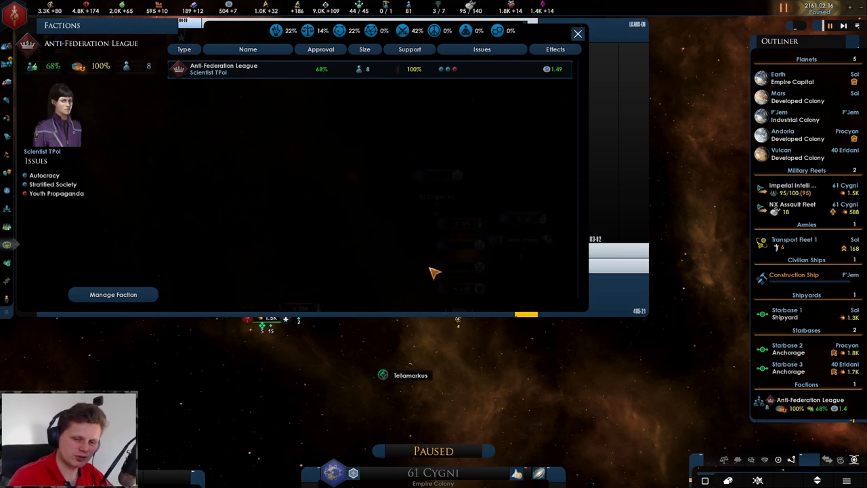
{"action": "mouse_move", "coordinate": [789, 254]}
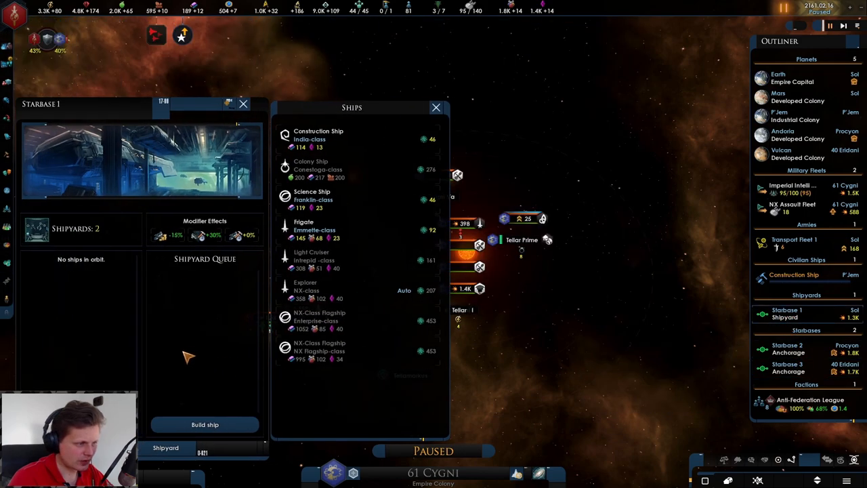
Queue a Franklin-class science ship at Starbase 1 and close the shipyard list.
{"action": "left_click", "coordinate": [311, 200]}
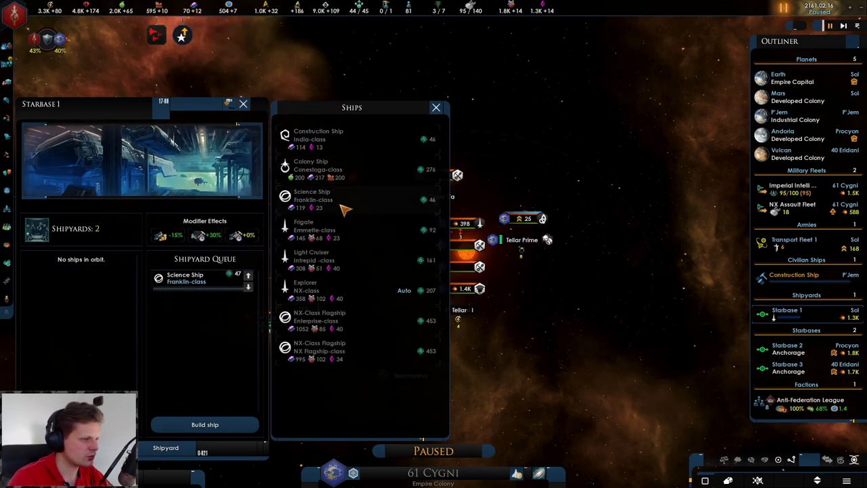
{"action": "left_click", "coordinate": [243, 103]}
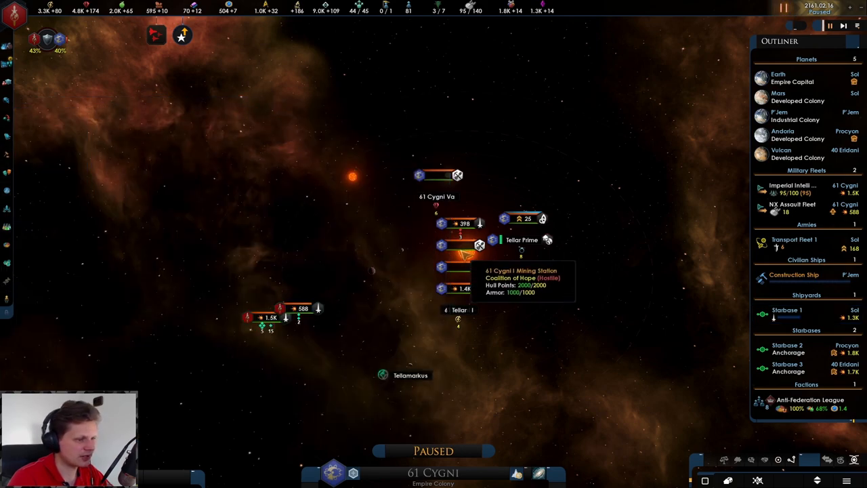
{"action": "mouse_move", "coordinate": [449, 227]}
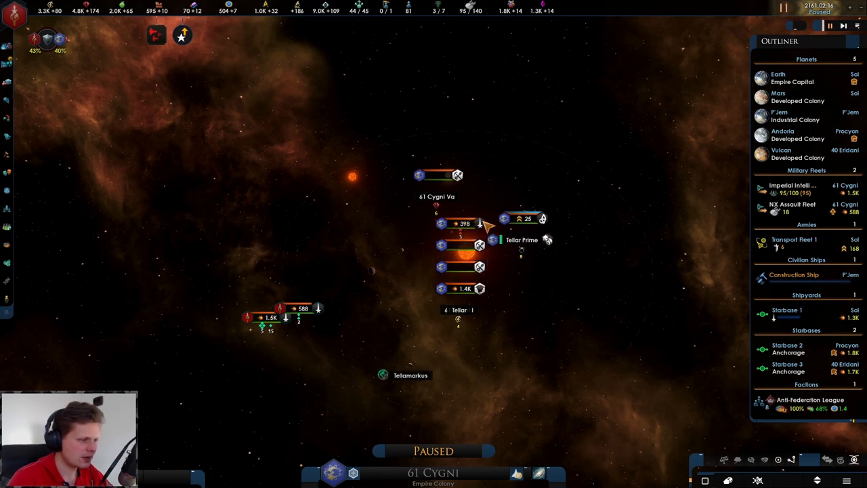
{"action": "mouse_move", "coordinate": [491, 227]}
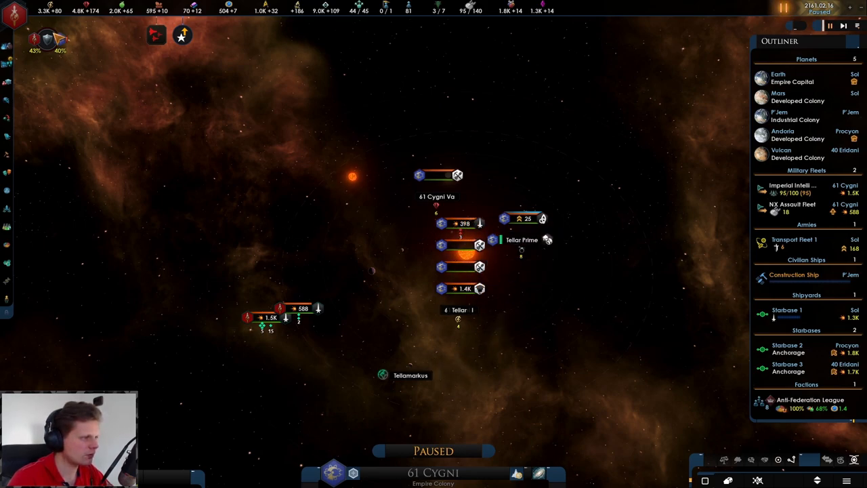
{"action": "mouse_move", "coordinate": [72, 212]}
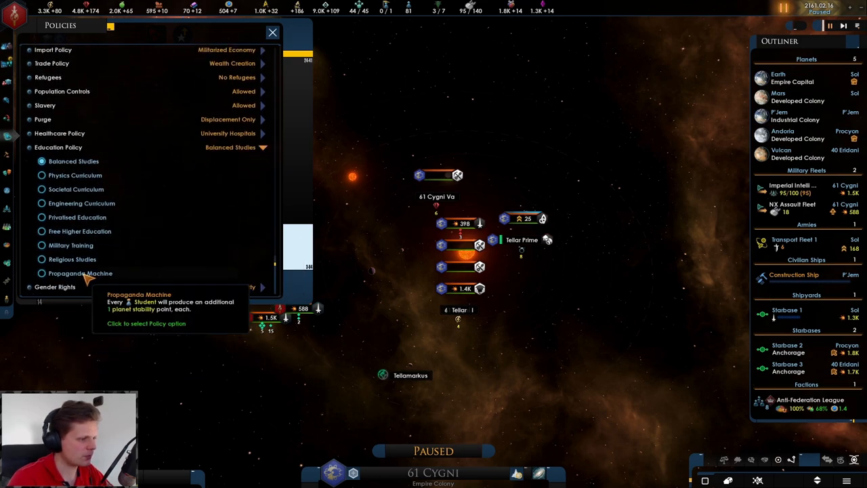
{"action": "mouse_move", "coordinate": [70, 245]}
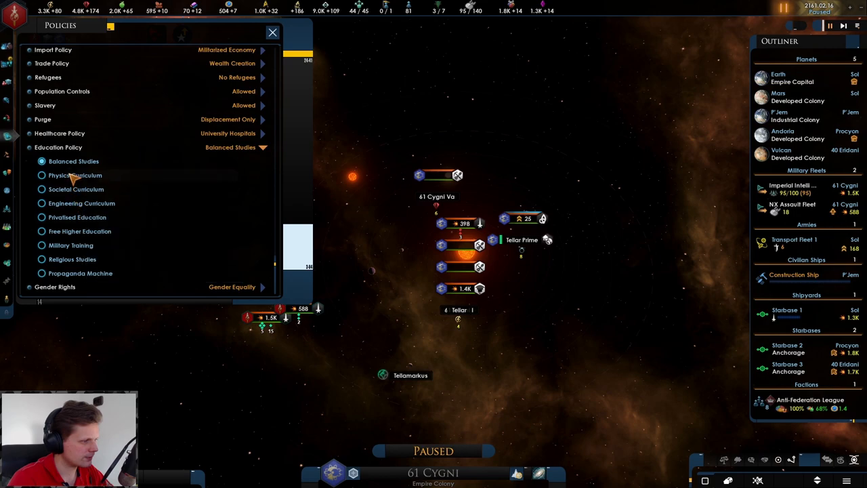
{"action": "mouse_move", "coordinate": [59, 275]}
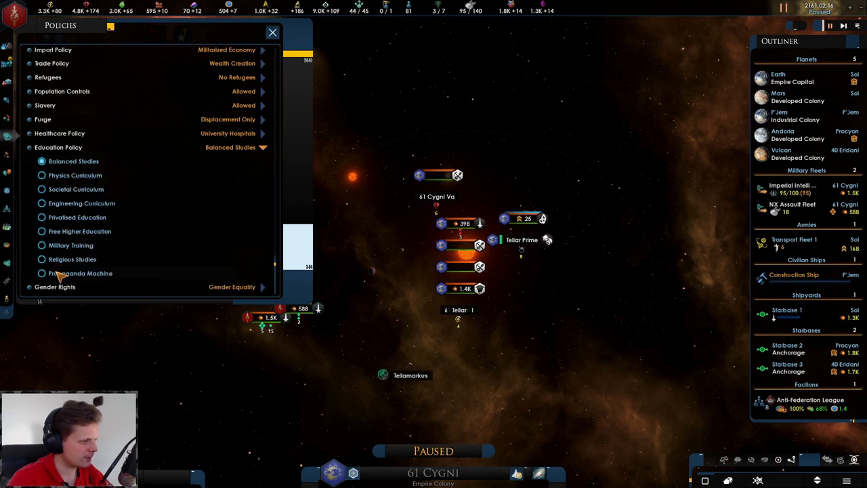
Adopt the Propaganda Machine education policy.
{"action": "left_click", "coordinate": [41, 273]}
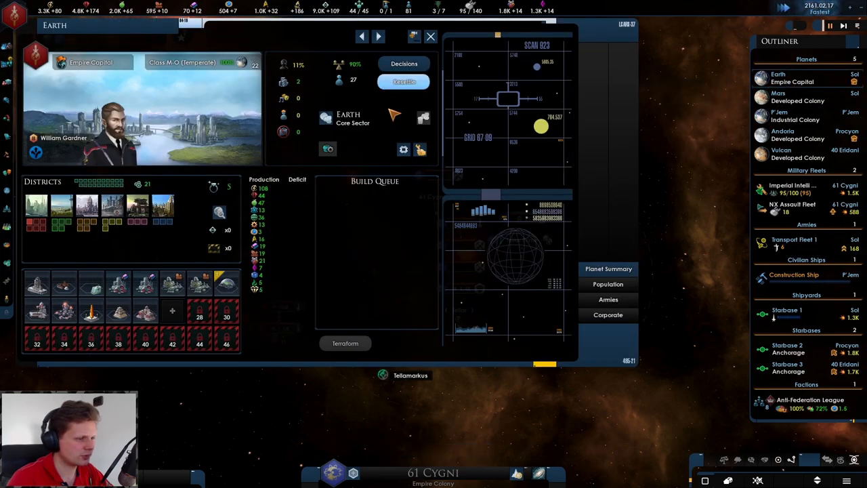
Open the factions overview and view the Anti-Federation League's embrace, promote and suppress options.
{"action": "left_click", "coordinate": [809, 403]}
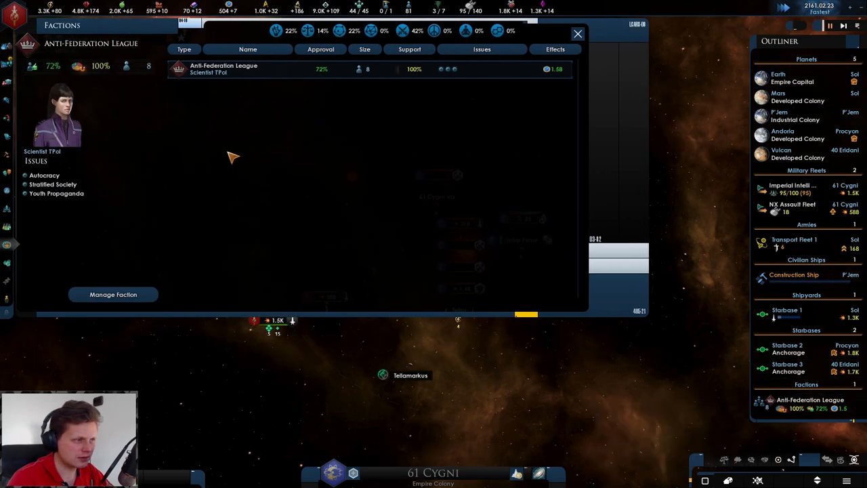
{"action": "left_click", "coordinate": [113, 294]}
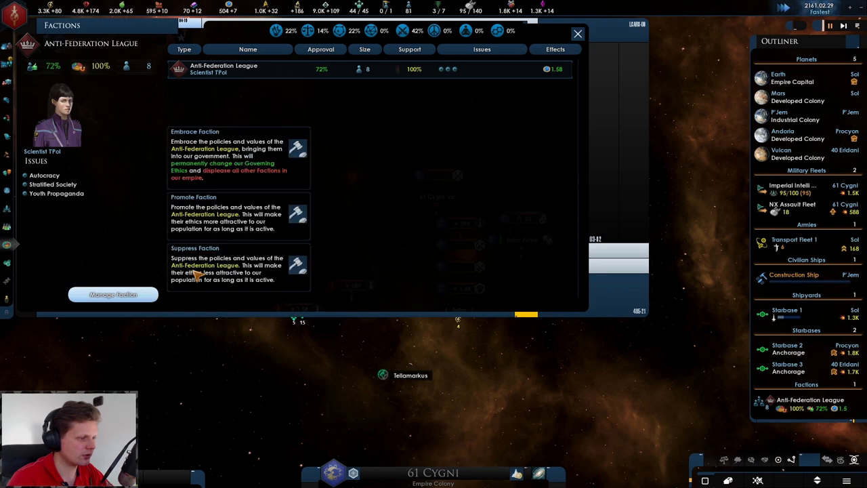
{"action": "mouse_move", "coordinate": [298, 210]}
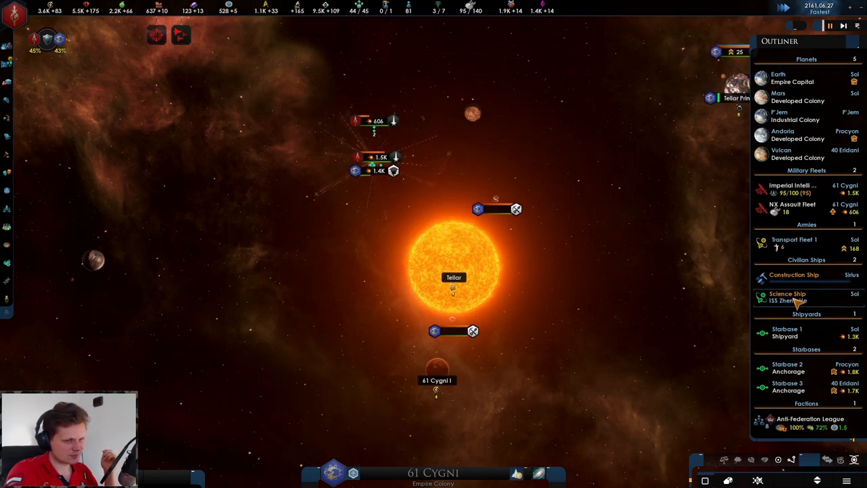
Bring up the scientist list to choose a commander for ISS Zheng He.
{"action": "left_click", "coordinate": [788, 297]}
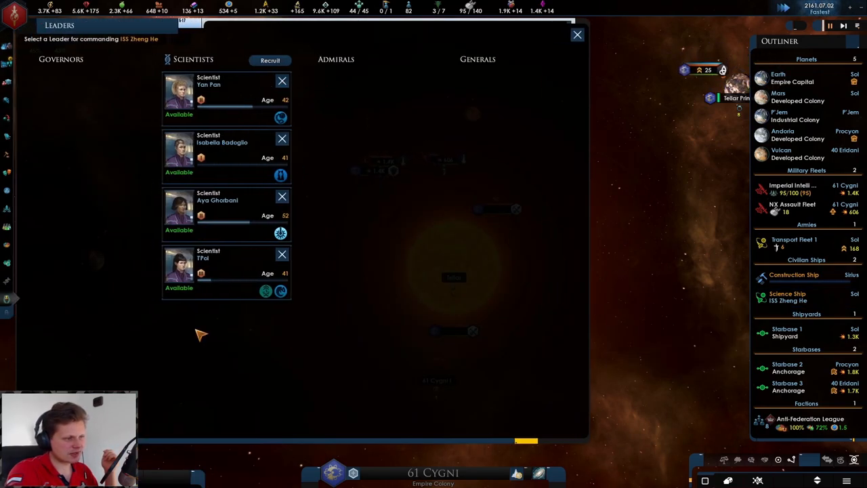
{"action": "mouse_move", "coordinate": [280, 176]}
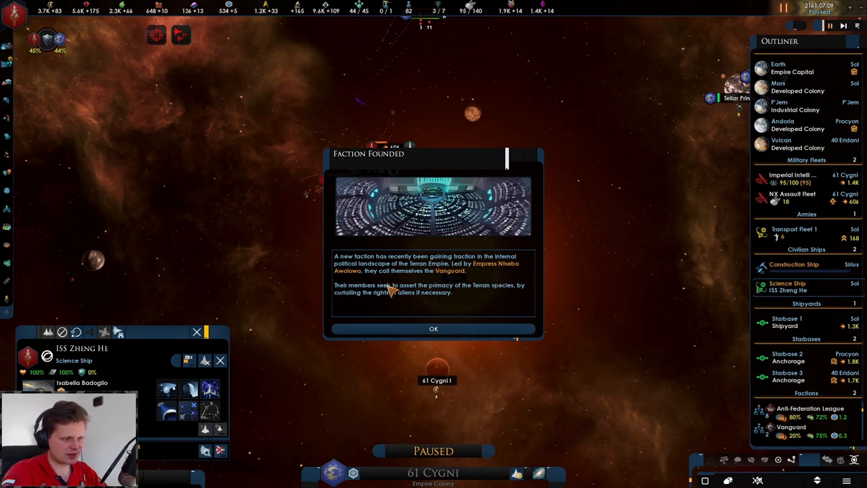
{"action": "mouse_move", "coordinate": [433, 328]}
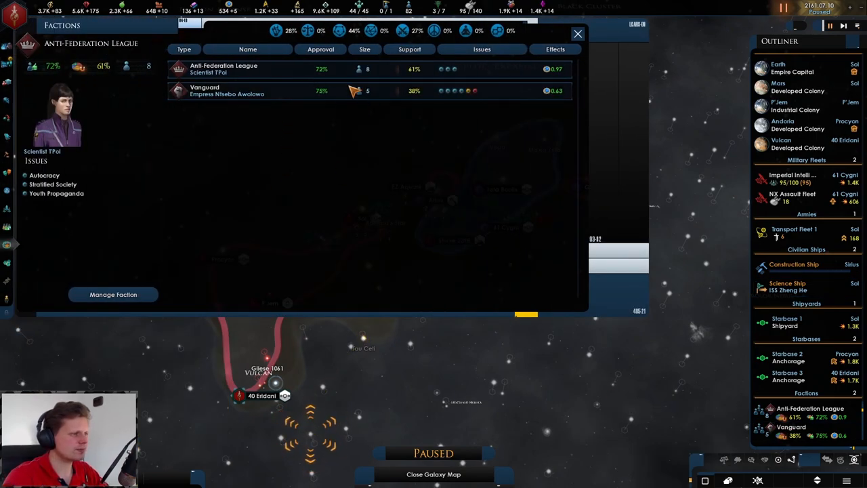
Open the Vanguard faction's details and look over its listed issues.
{"action": "left_click", "coordinate": [227, 90]}
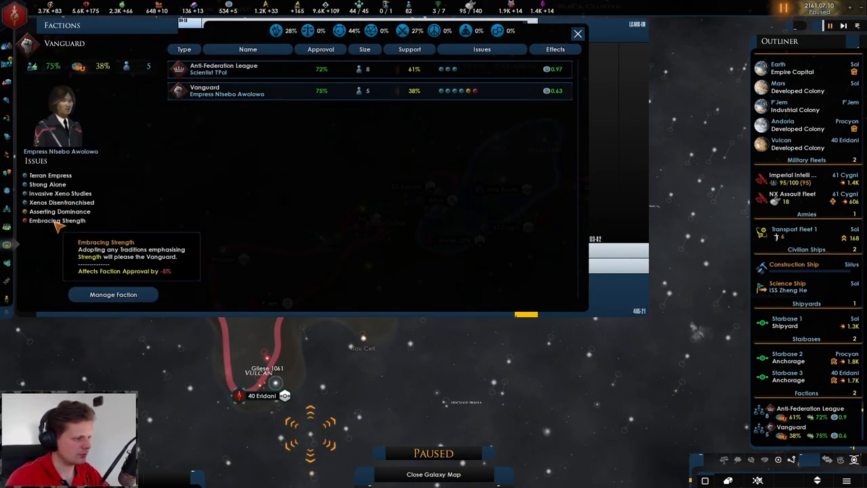
{"action": "mouse_move", "coordinate": [59, 212]}
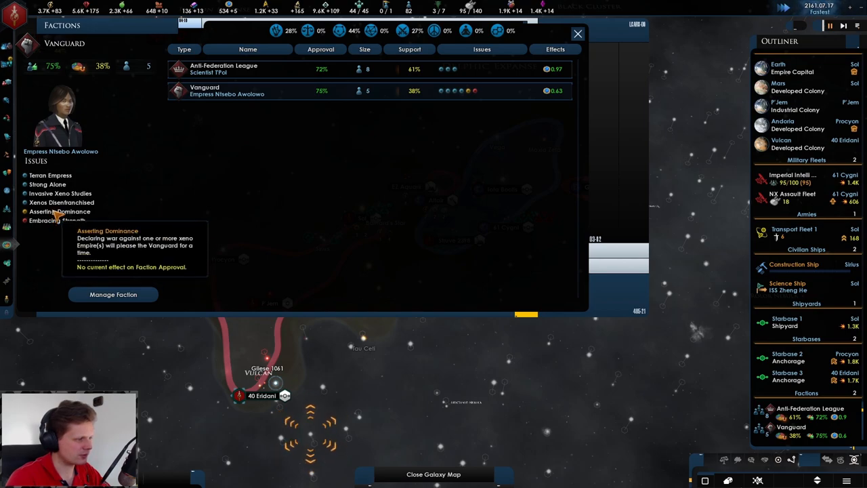
{"action": "mouse_move", "coordinate": [62, 202]}
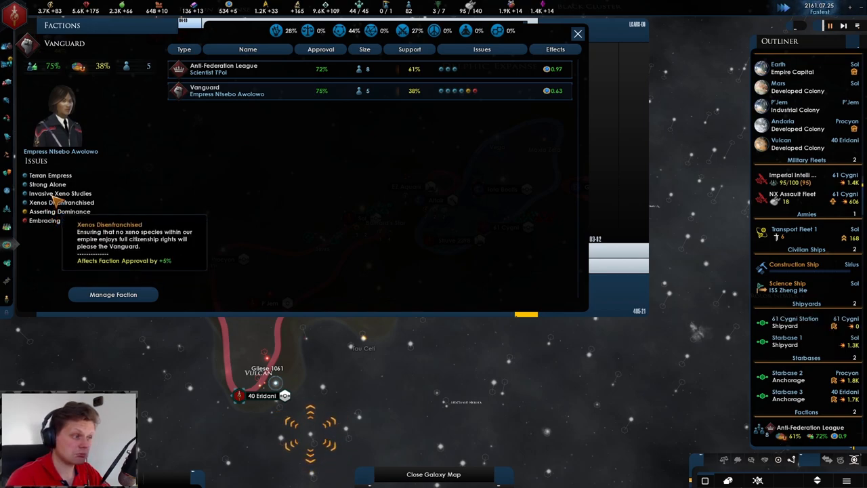
{"action": "mouse_move", "coordinate": [50, 175]}
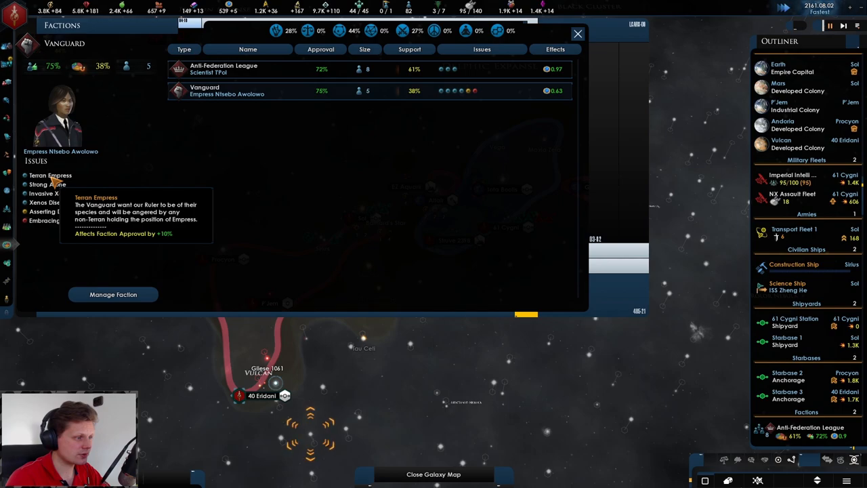
{"action": "left_click", "coordinate": [224, 69]}
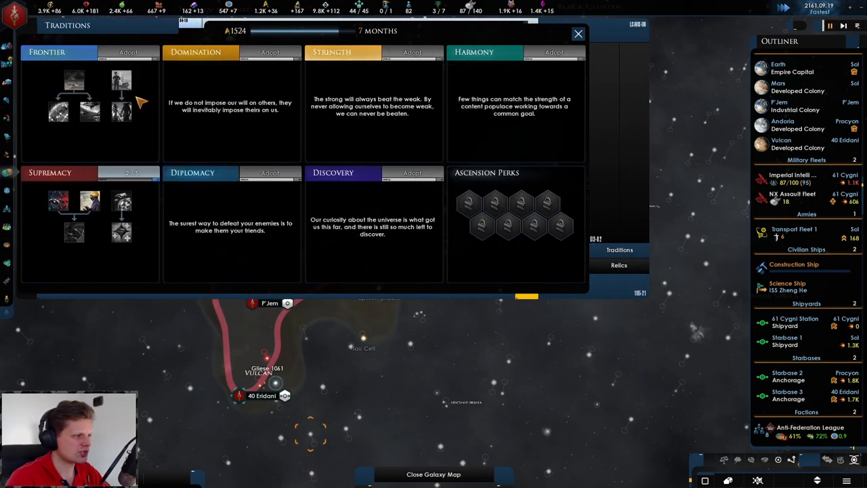
Switch to the overview screen from the top bar to inspect the tradition trees.
{"action": "left_click", "coordinate": [578, 33]}
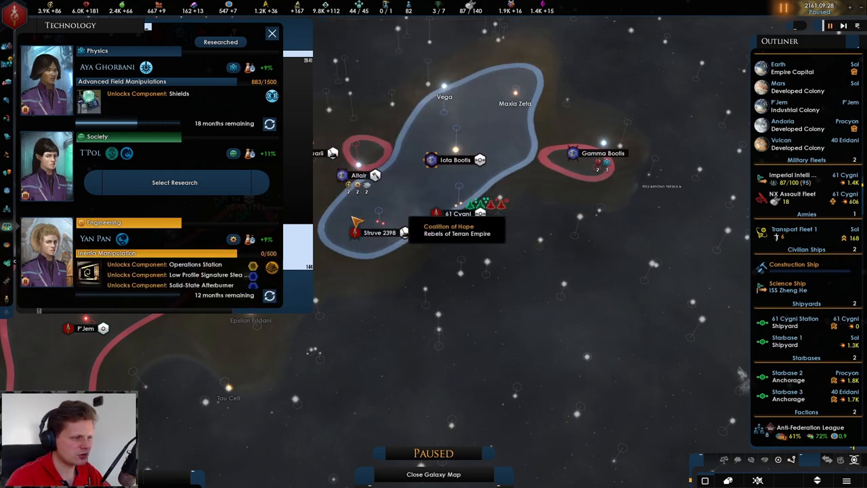
List Society research options: Barystatic Atmospheric Filter, Mind-Training Leadership Programs, Interplanetary Unification.
{"action": "left_click", "coordinate": [174, 182]}
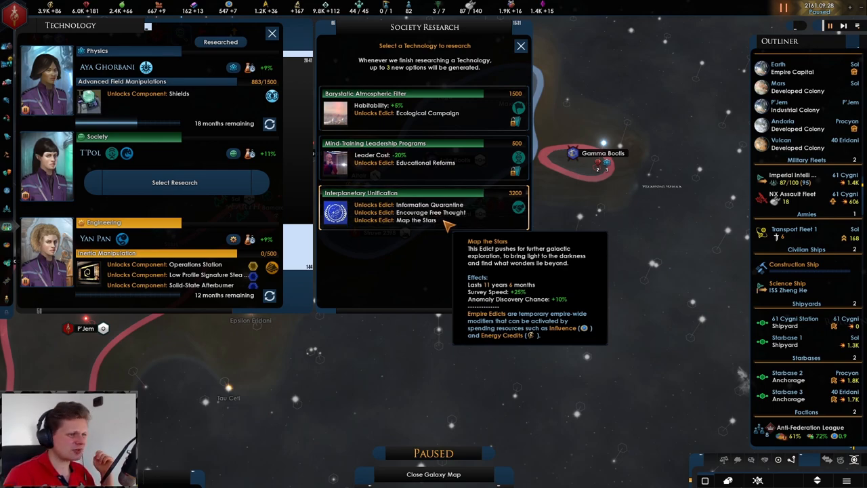
{"action": "mouse_move", "coordinate": [434, 112]}
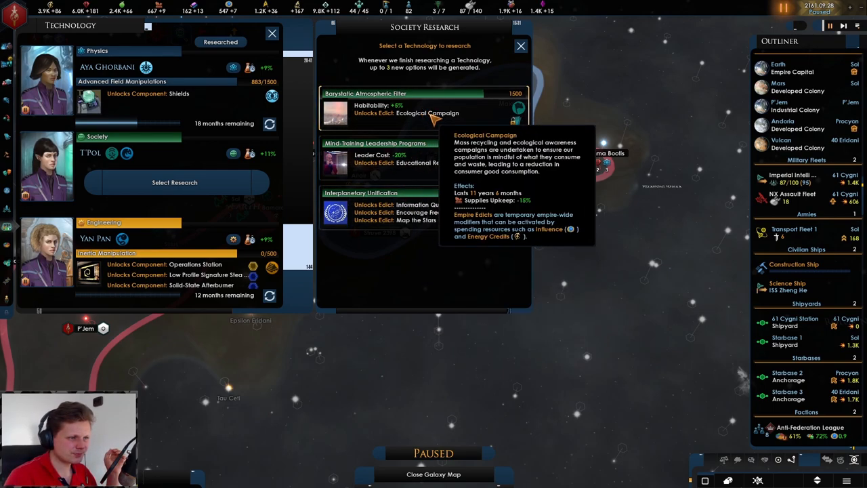
{"action": "mouse_move", "coordinate": [441, 132]}
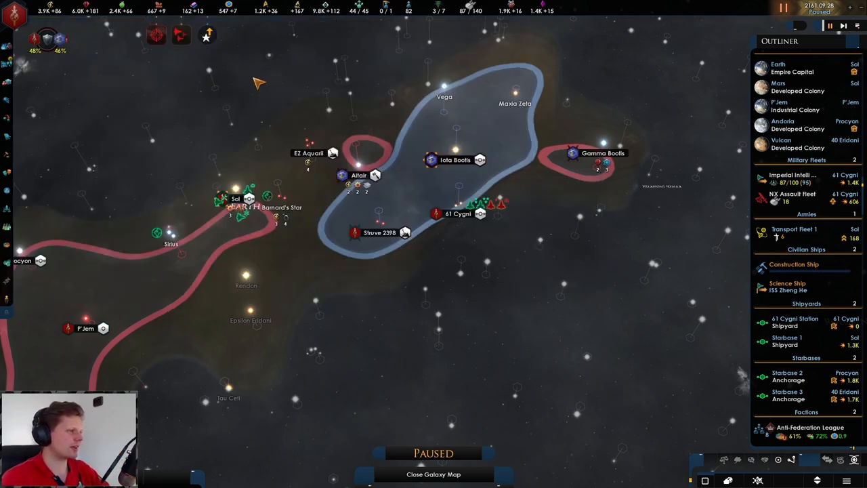
{"action": "mouse_move", "coordinate": [551, 190]}
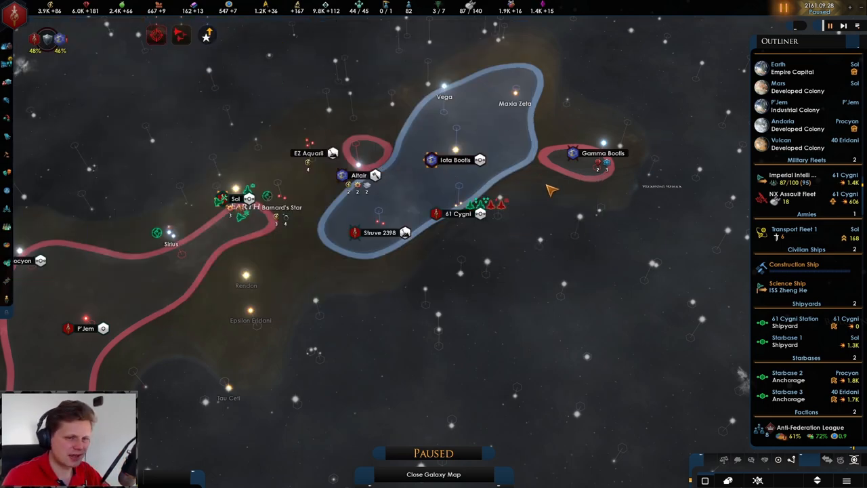